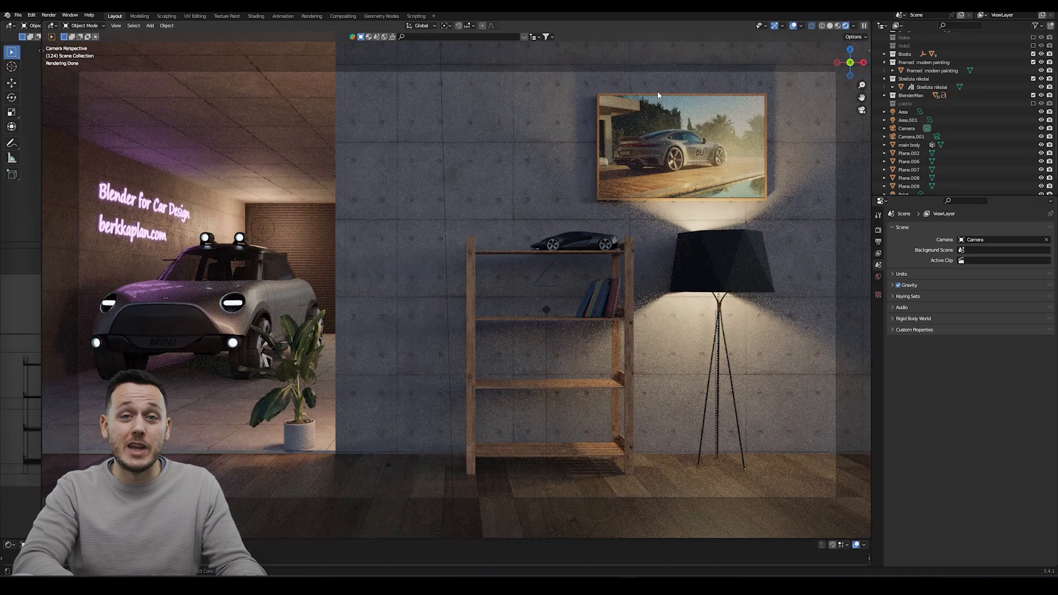
mouse_move(613, 172)
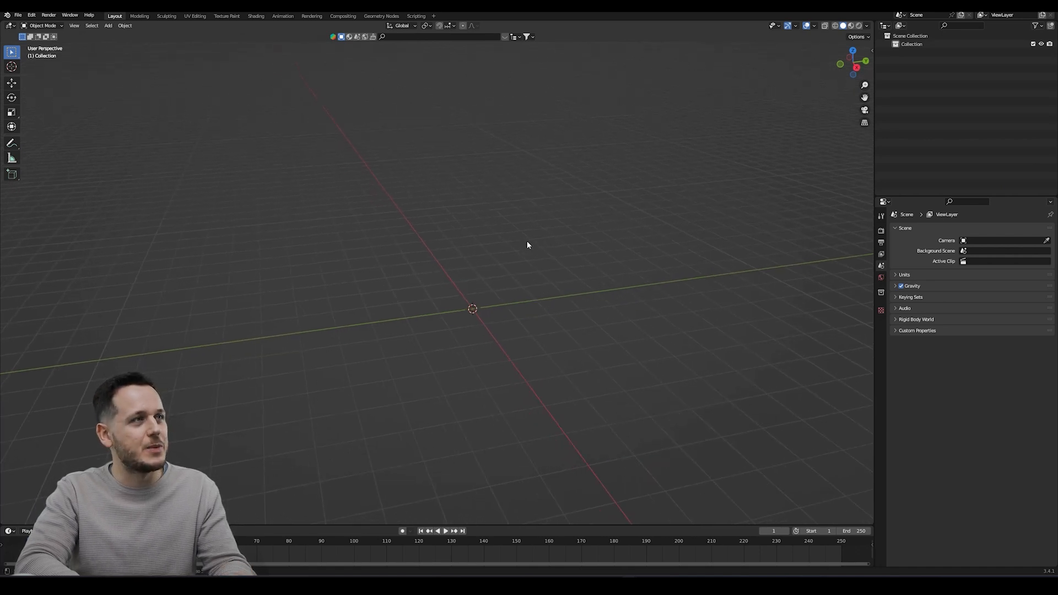
Paste the car model into the scene and hide its GUIDE BASE mesh in the Outliner.
key("ctrl+v")
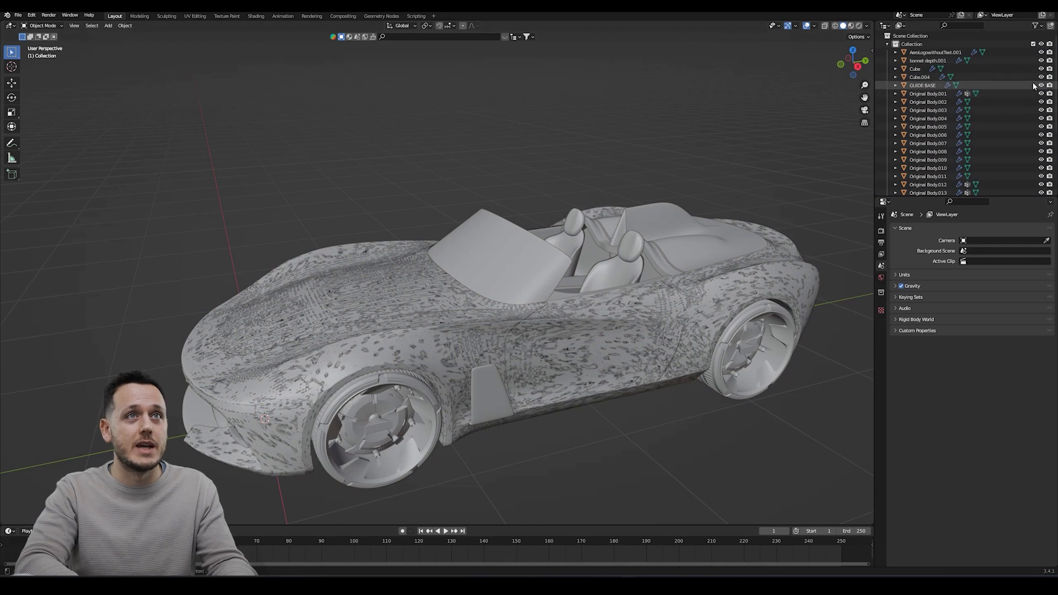
left_click(1041, 84)
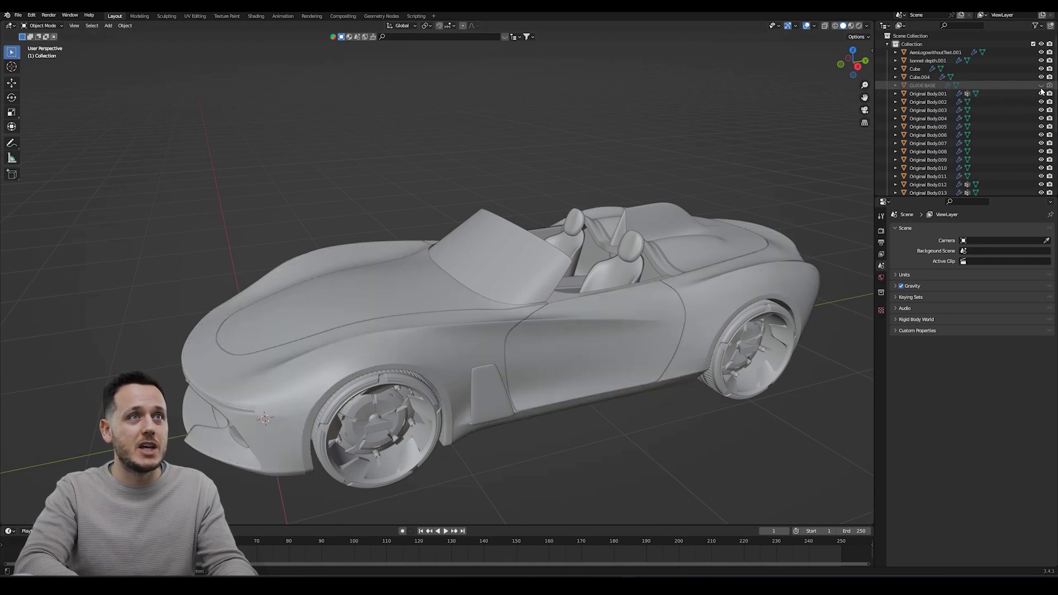
left_click(928, 93)
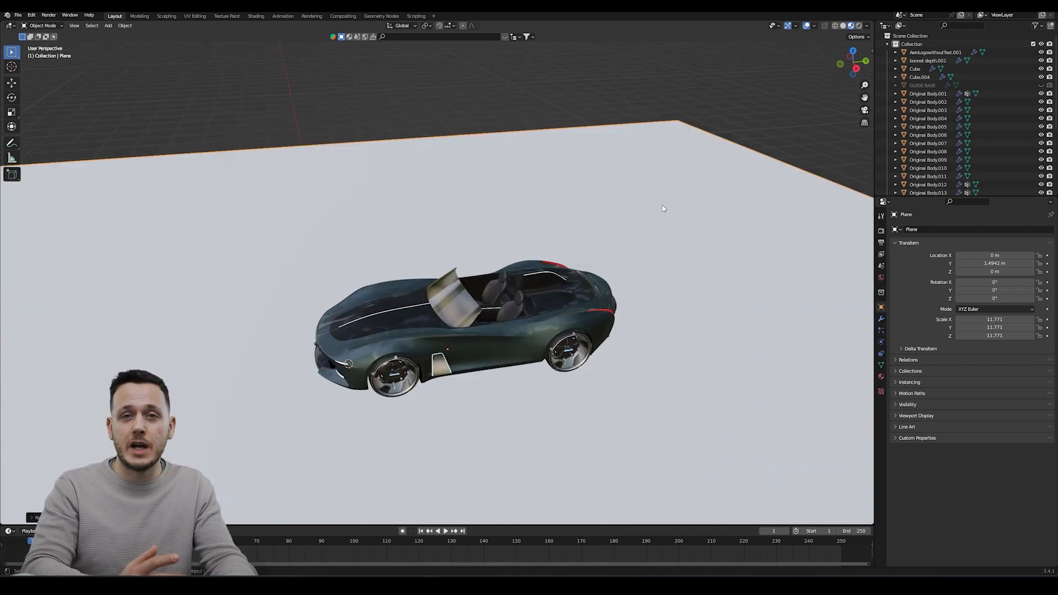
mouse_move(427, 169)
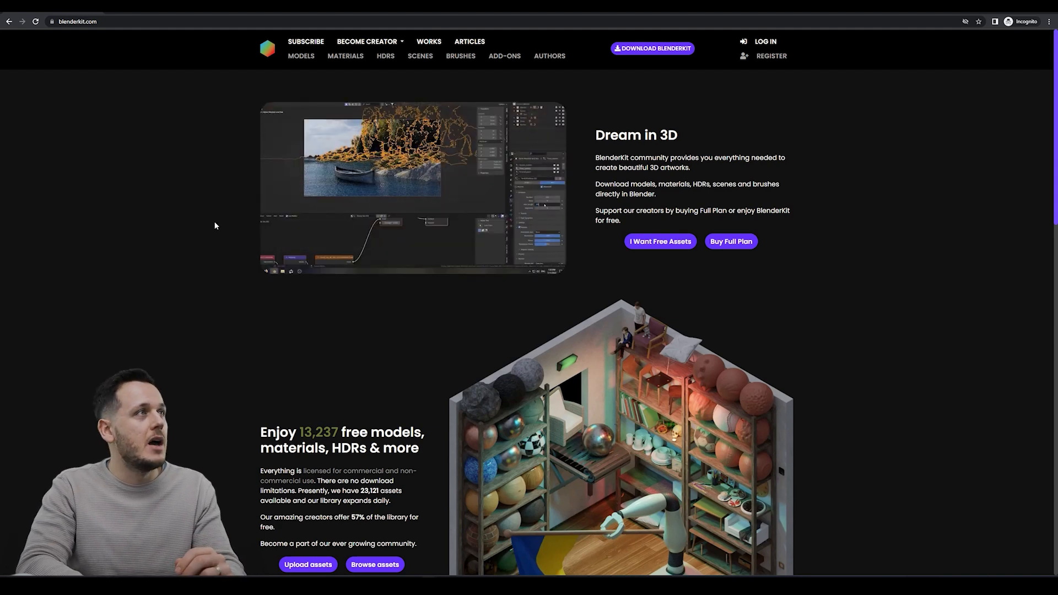
Scroll the BlenderKit homepage down to the free models, materials and HDRs section.
scroll("down", 3)
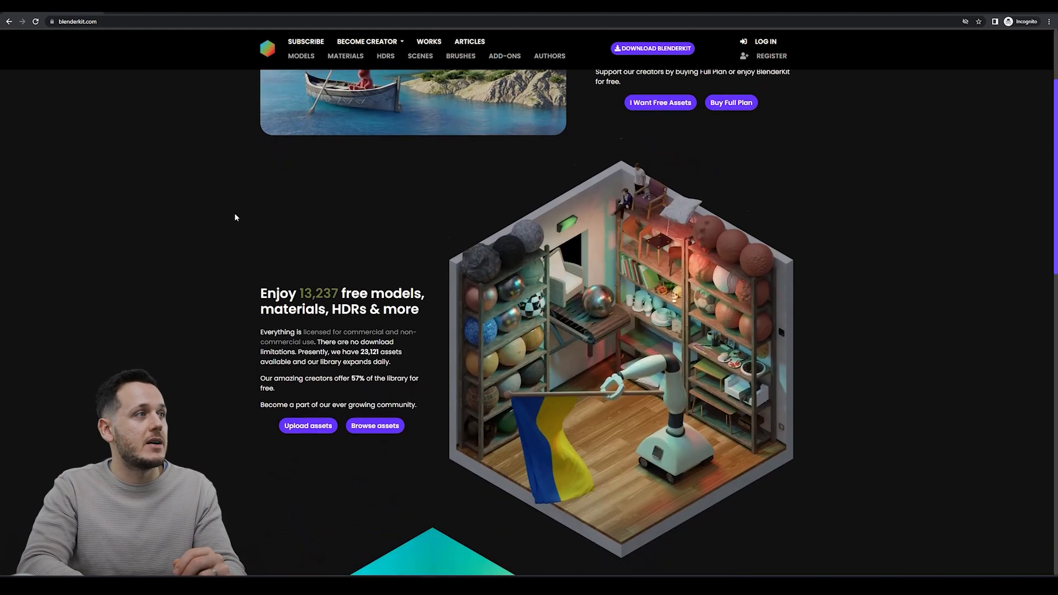
scroll("down", 3)
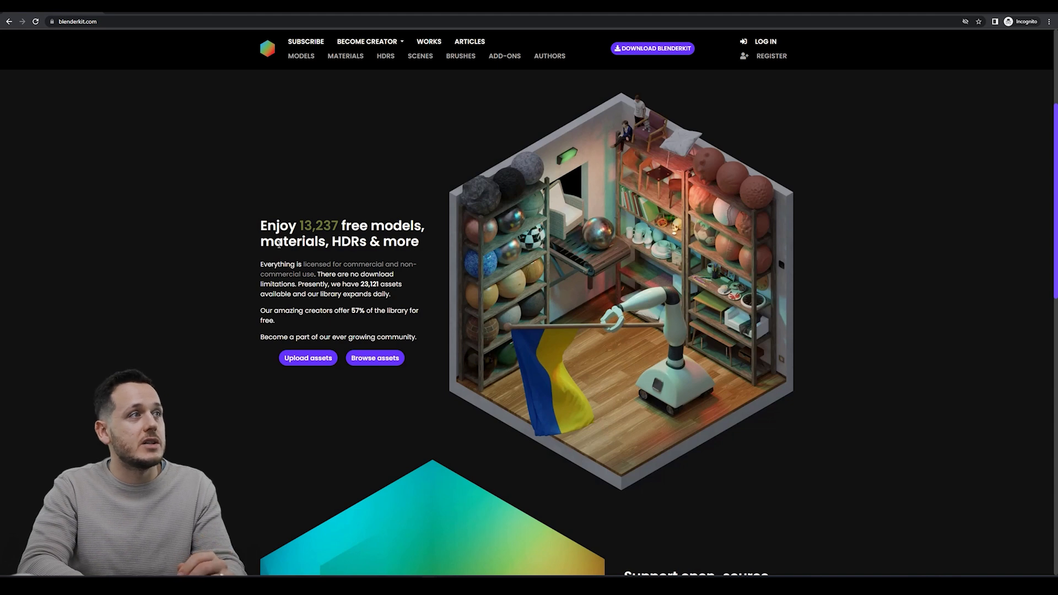
scroll("down", 3)
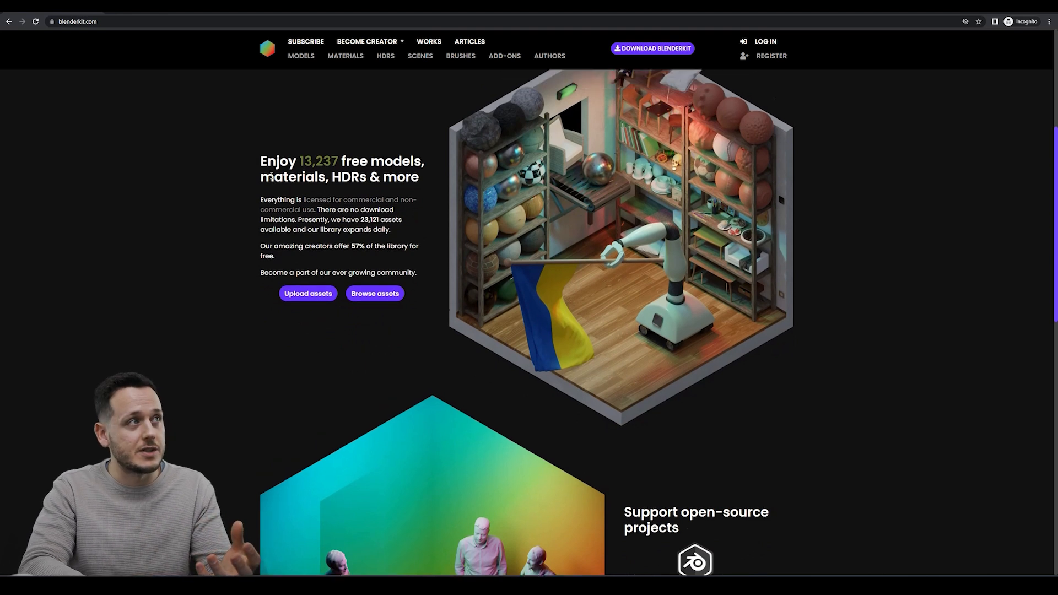
scroll("up", 3)
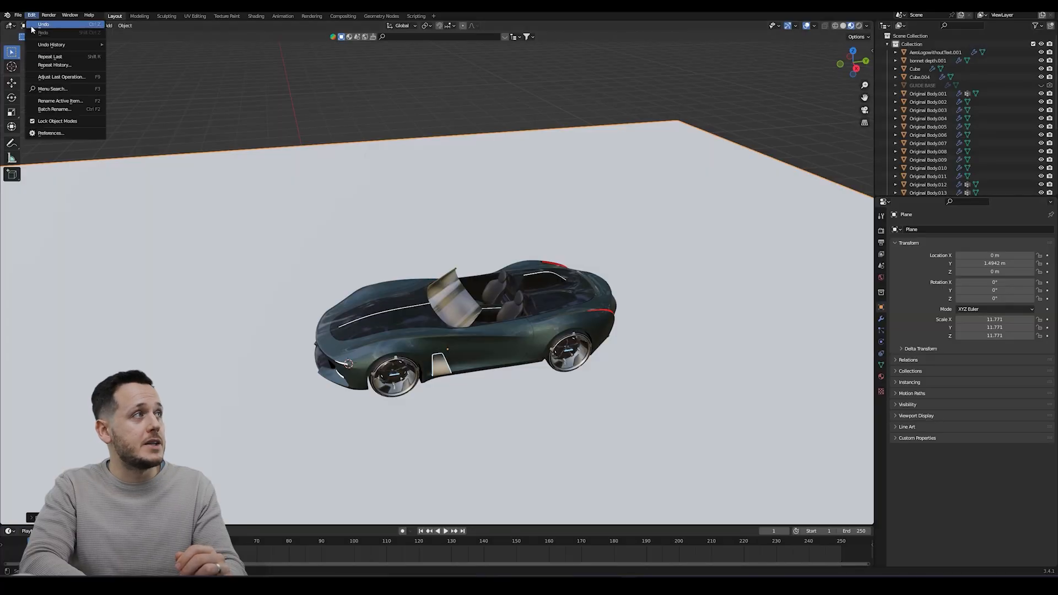
Enable the BlenderKit add-on in Preferences and close the window.
left_click(50, 133)
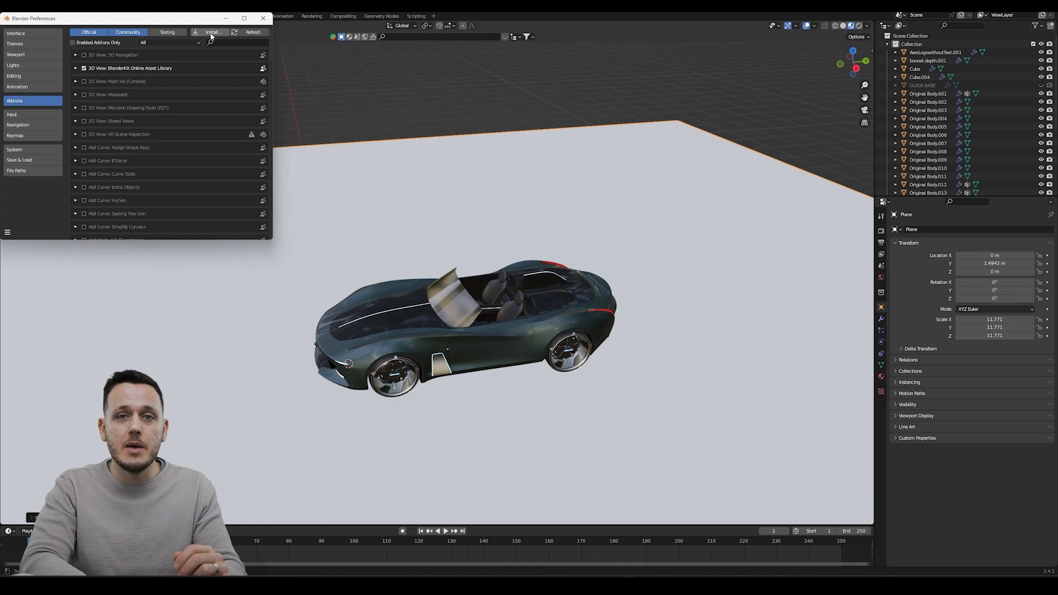
mouse_move(213, 32)
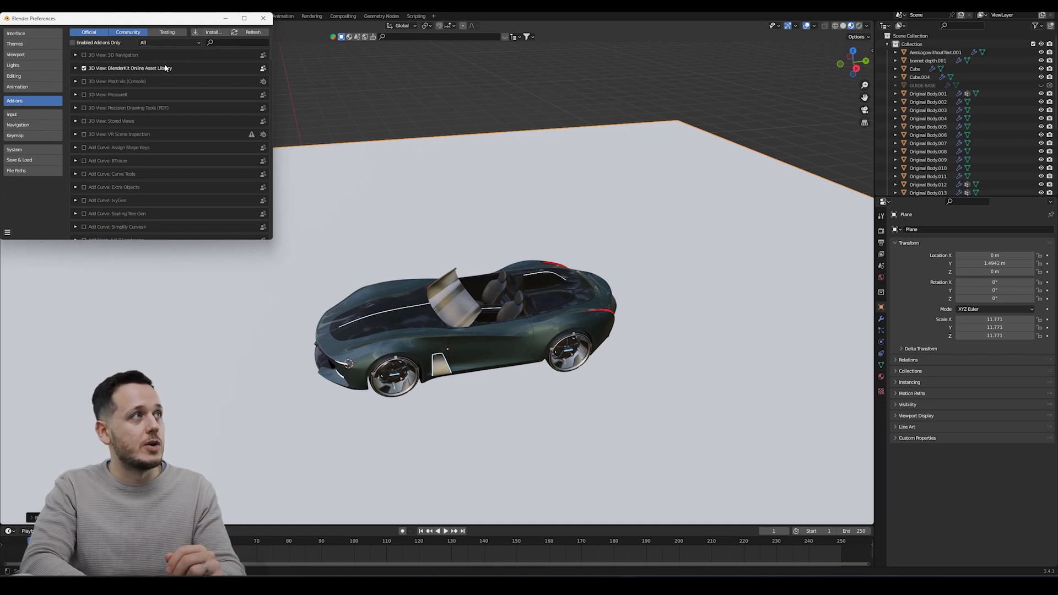
left_click(262, 19)
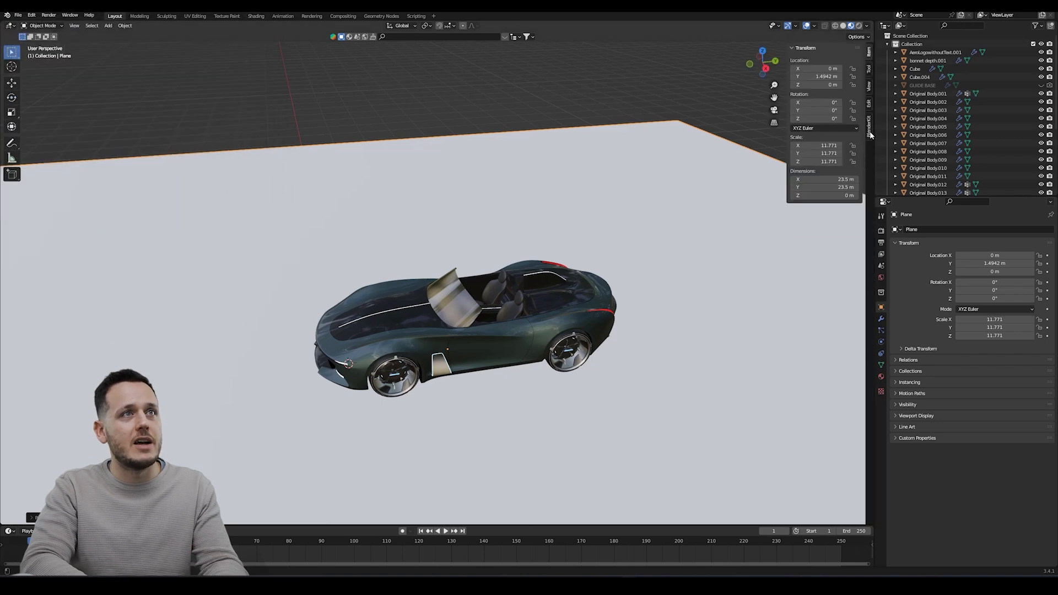
Search BlenderKit materials for 'asphalt' in the sidebar panel.
left_click(870, 120)
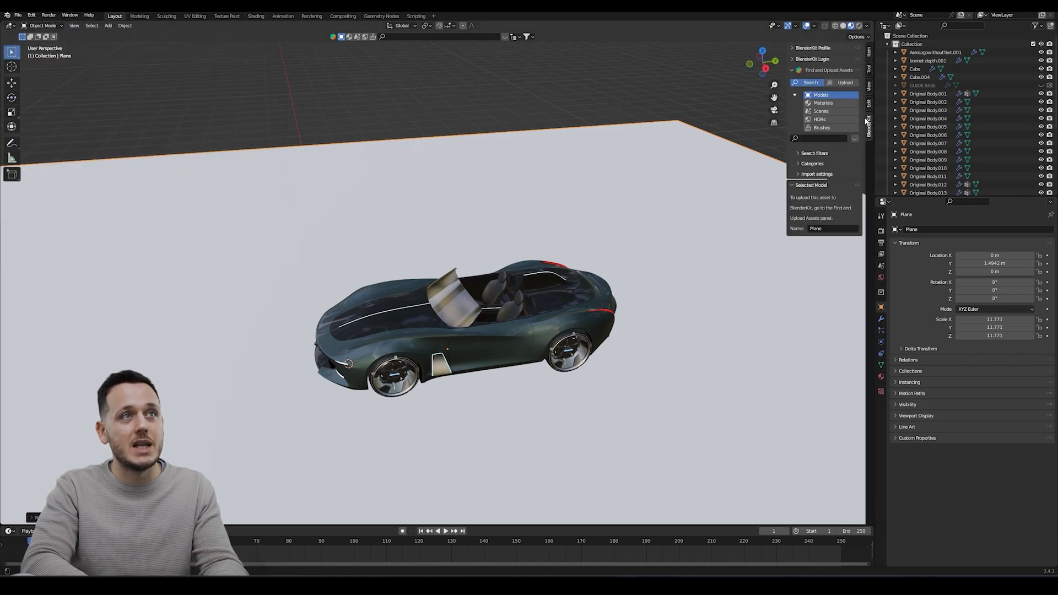
left_click(822, 102)
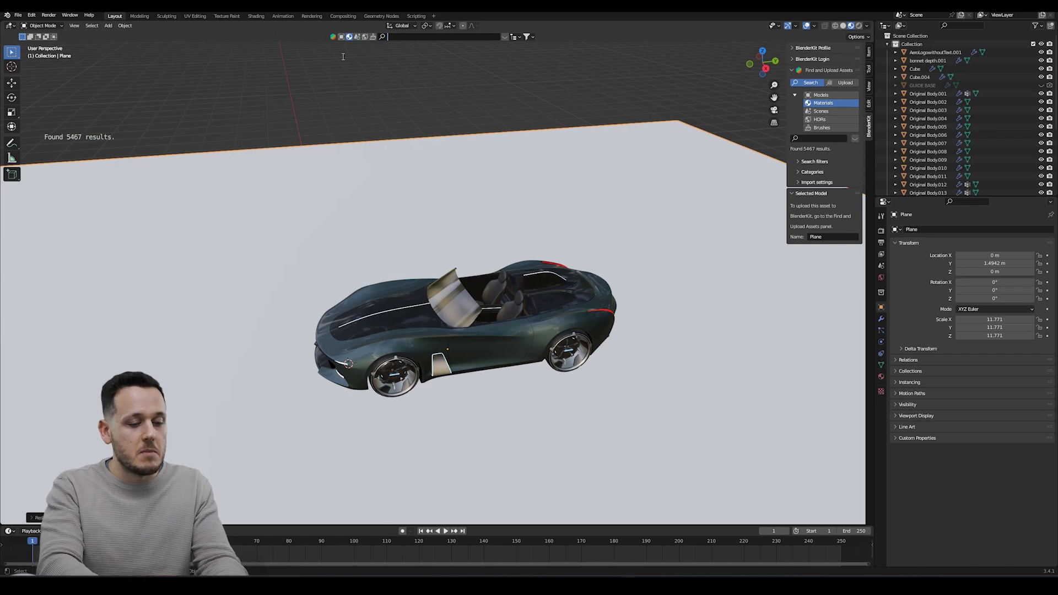
type("asphalt")
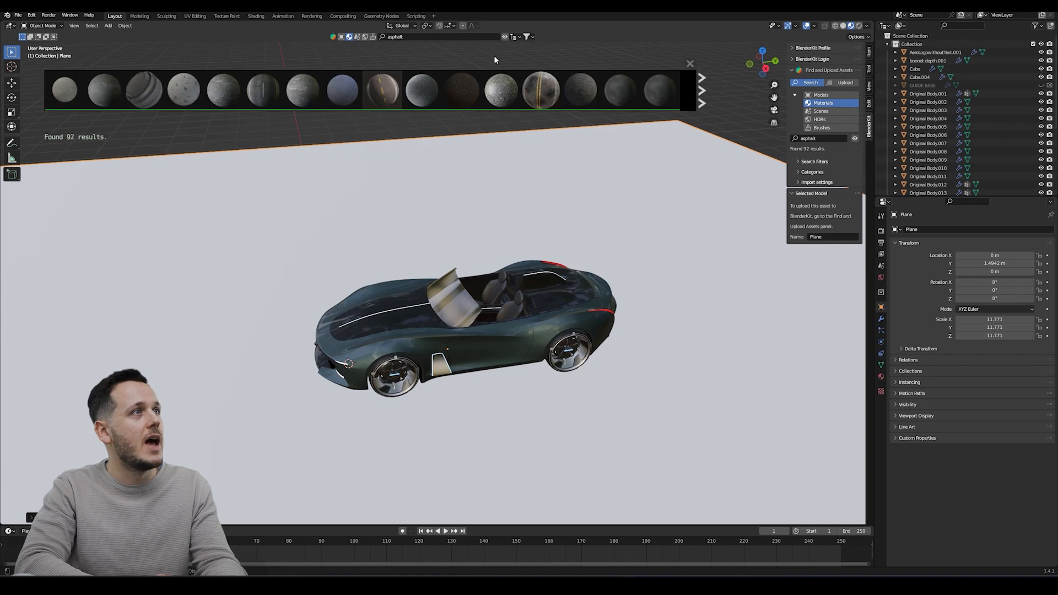
mouse_move(383, 88)
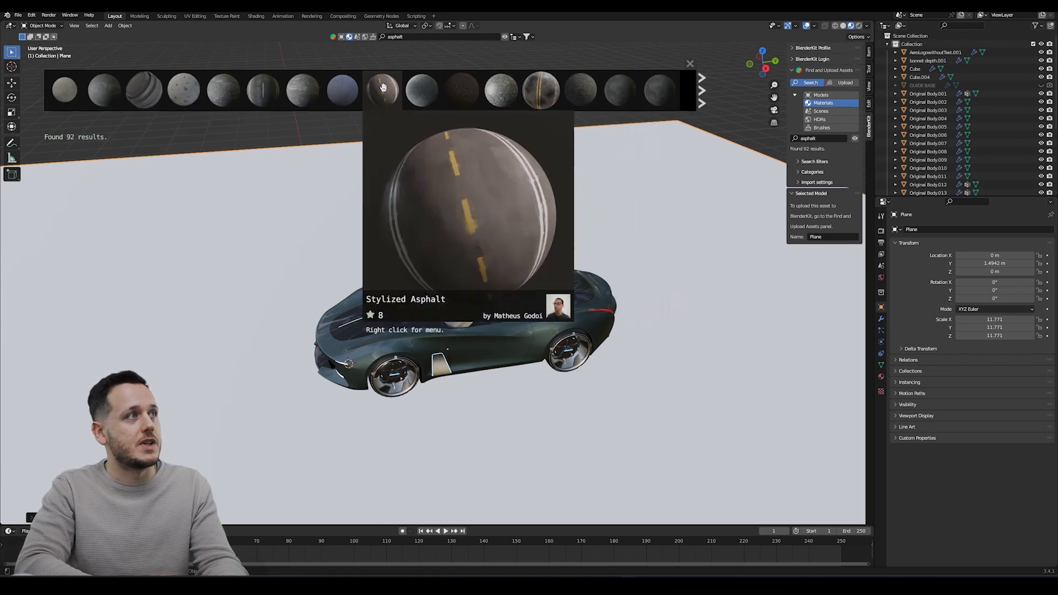
mouse_move(223, 91)
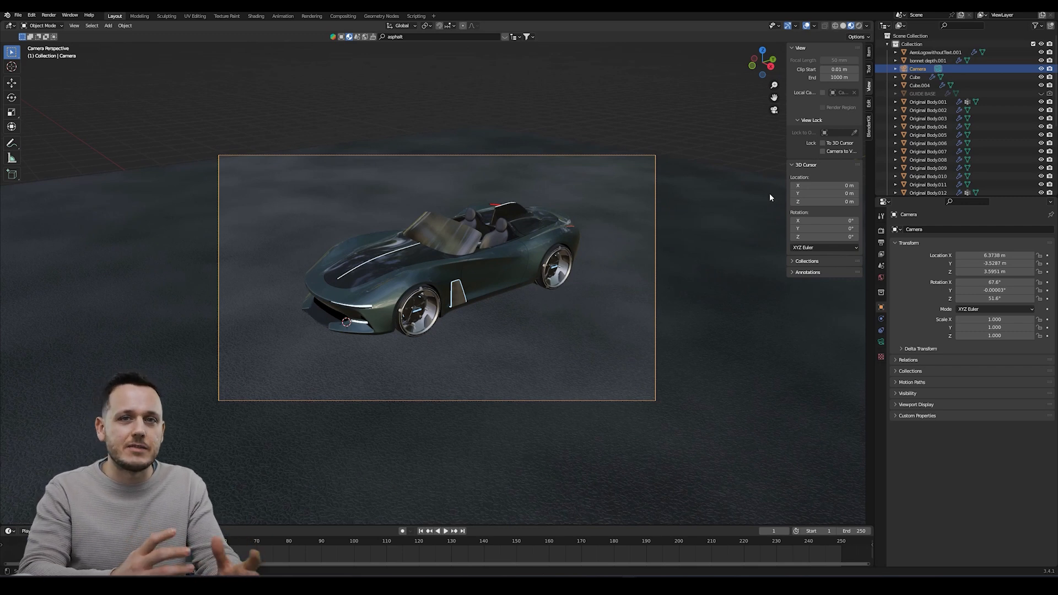
mouse_move(550, 356)
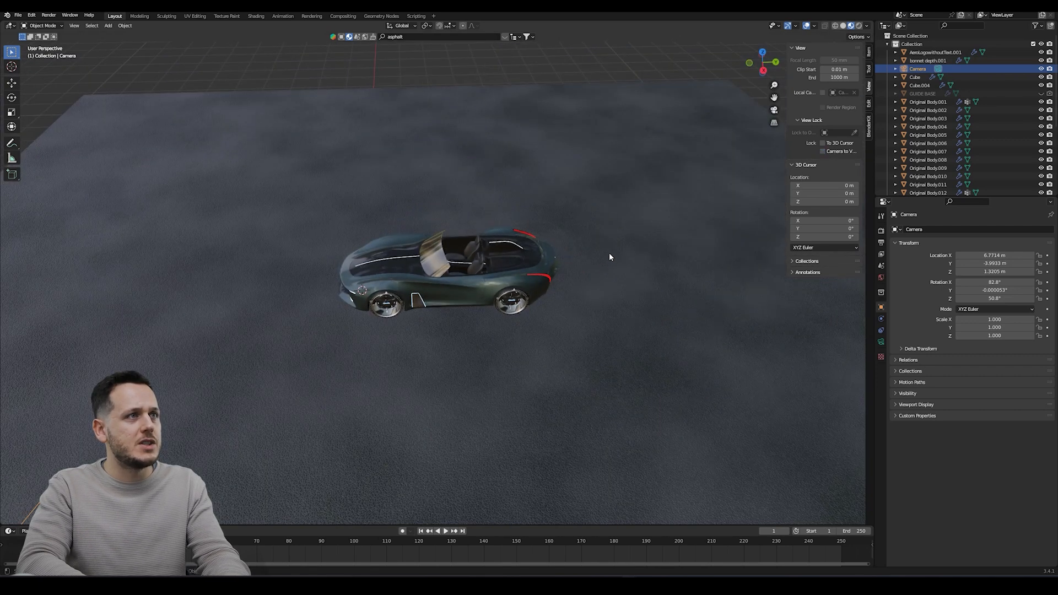
Add a plane, stand it upright and move it behind the car as a wall.
left_click(330, 317)
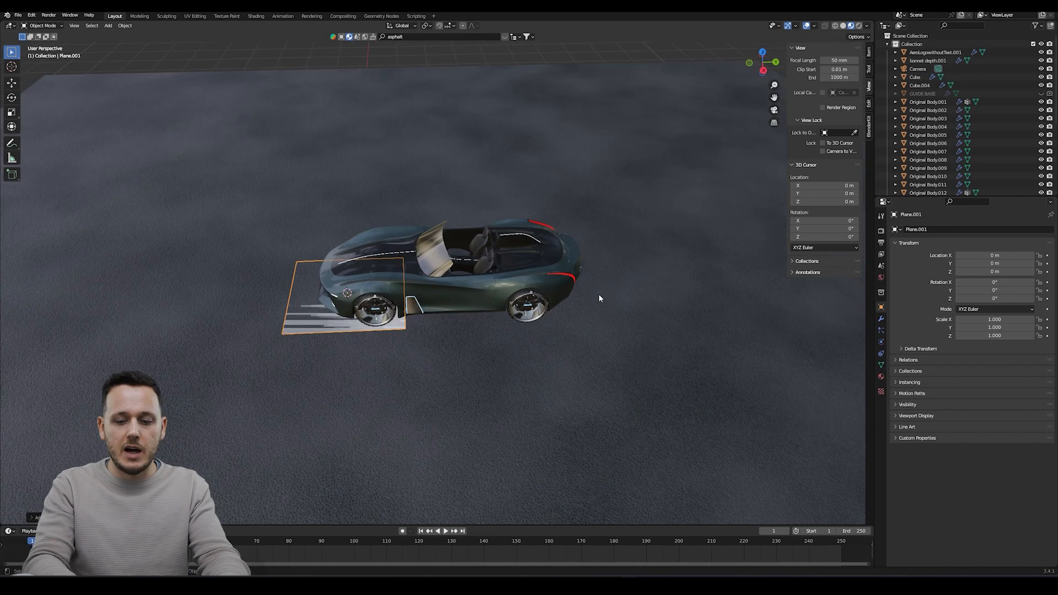
key("g")
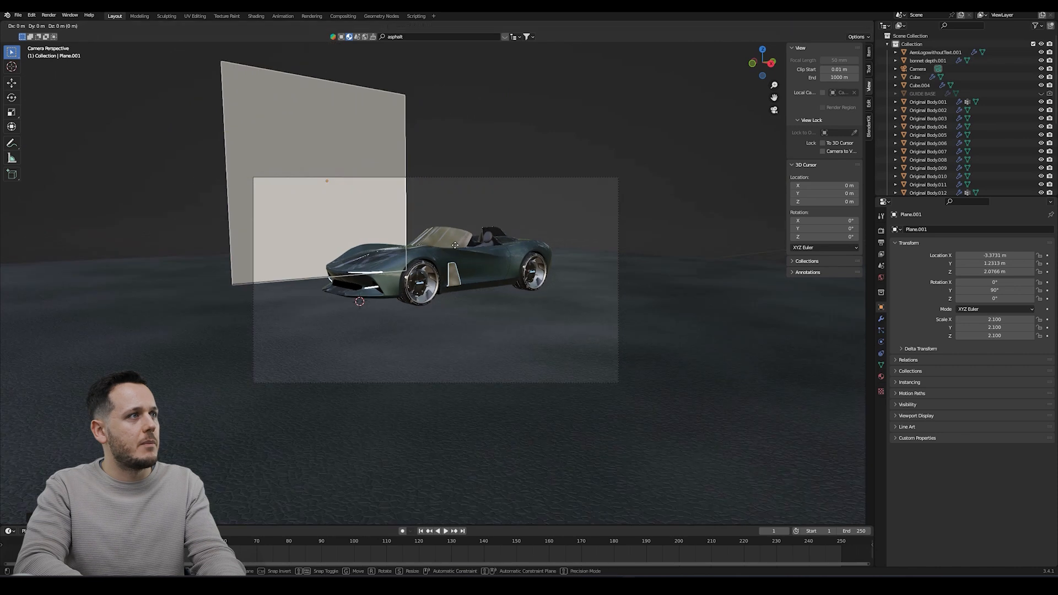
key("Tab")
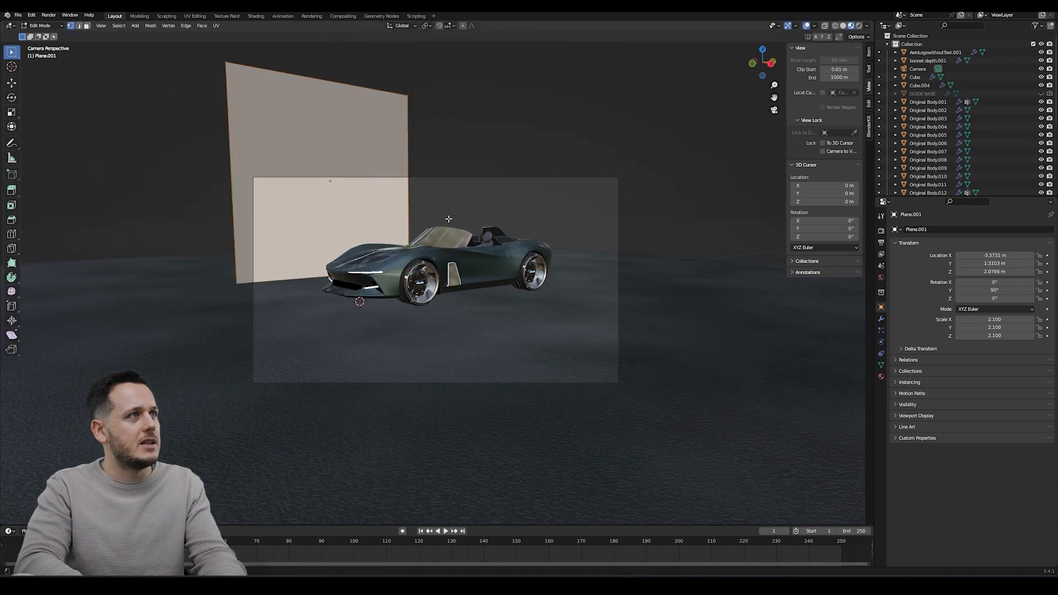
key("g")
type("concrete")
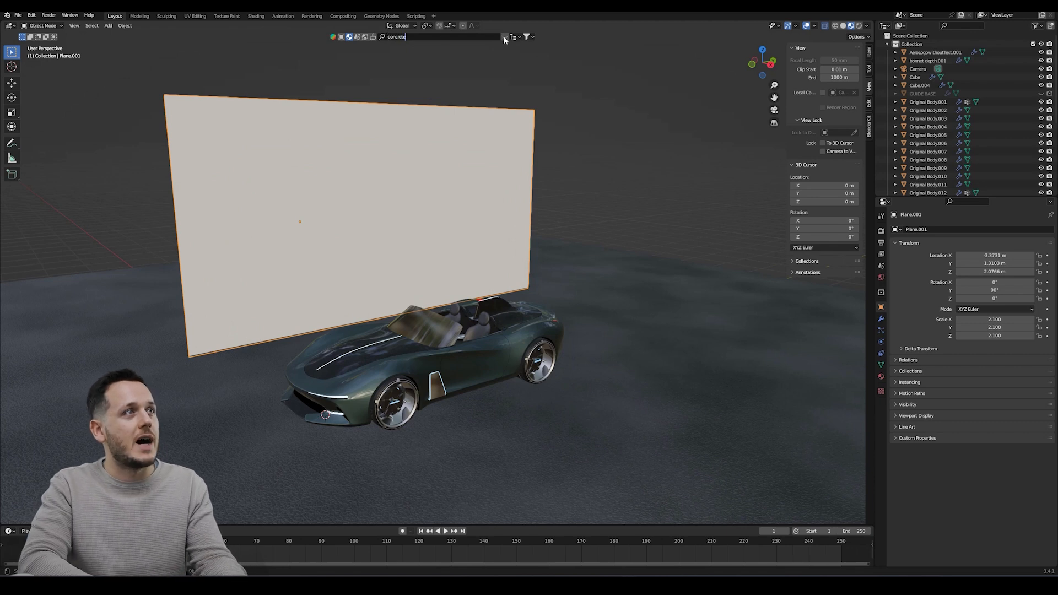
Apply a BlenderKit concrete material to the wall and add a second plane.
left_click(504, 37)
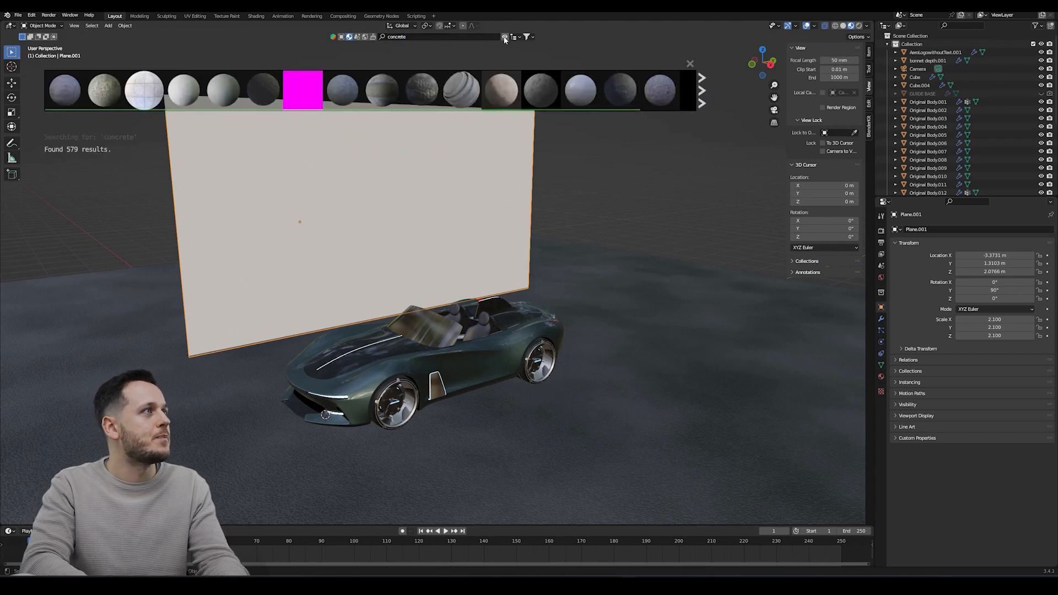
mouse_move(224, 91)
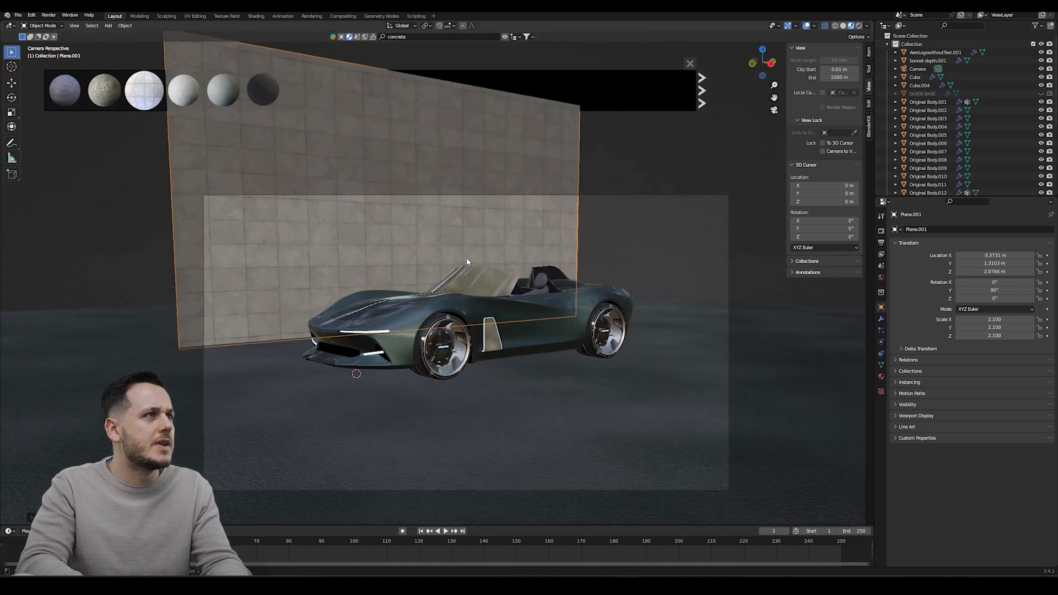
left_click(822, 151)
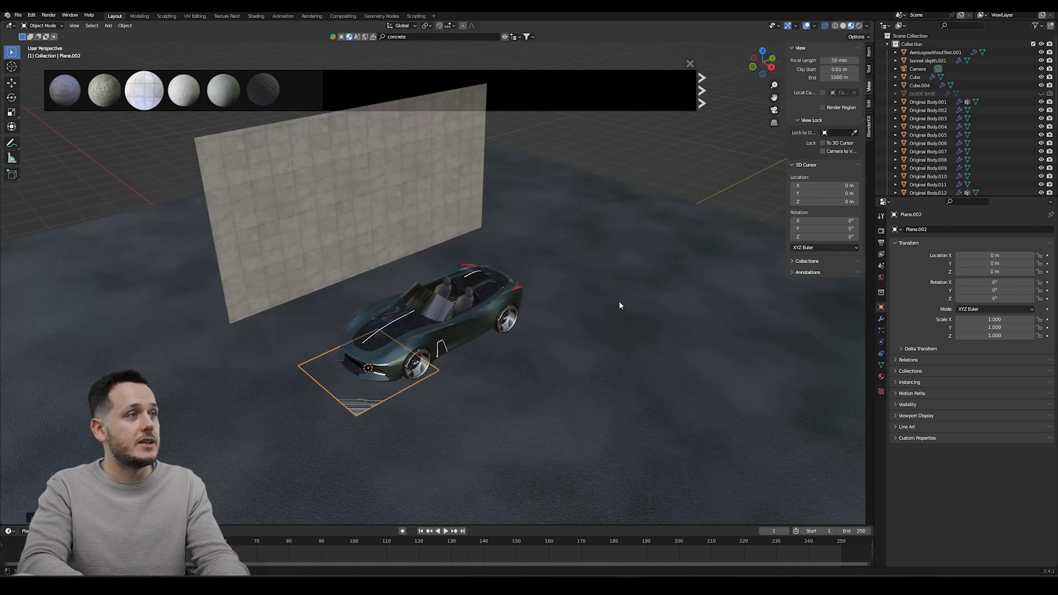
Rotate the new plane upright to form a second wall beside the first.
key("r")
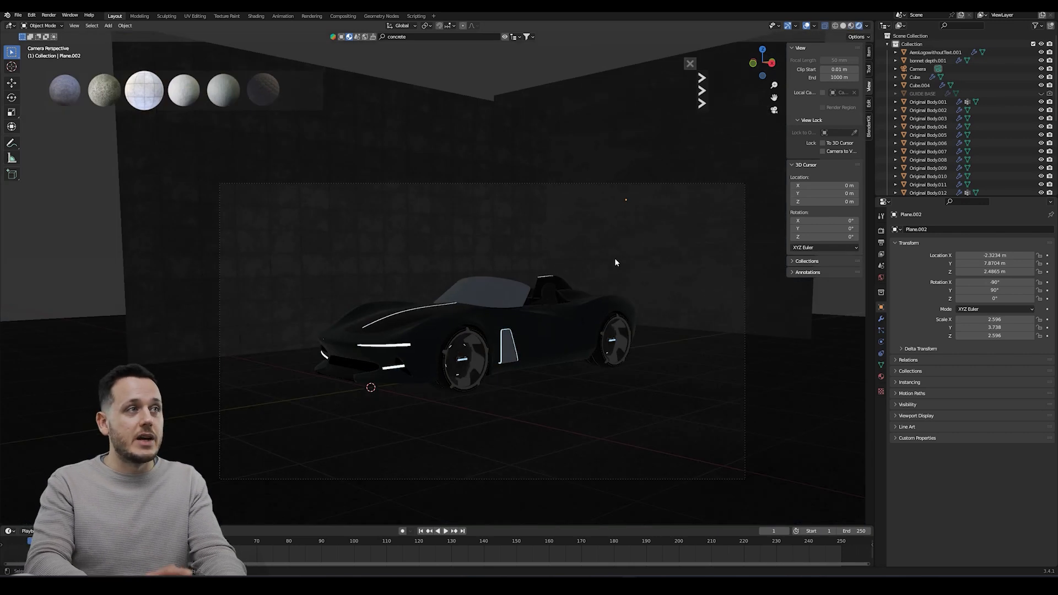
Set the render engine to Cycles on GPU Compute and show the rendered viewport preview.
left_click(881, 230)
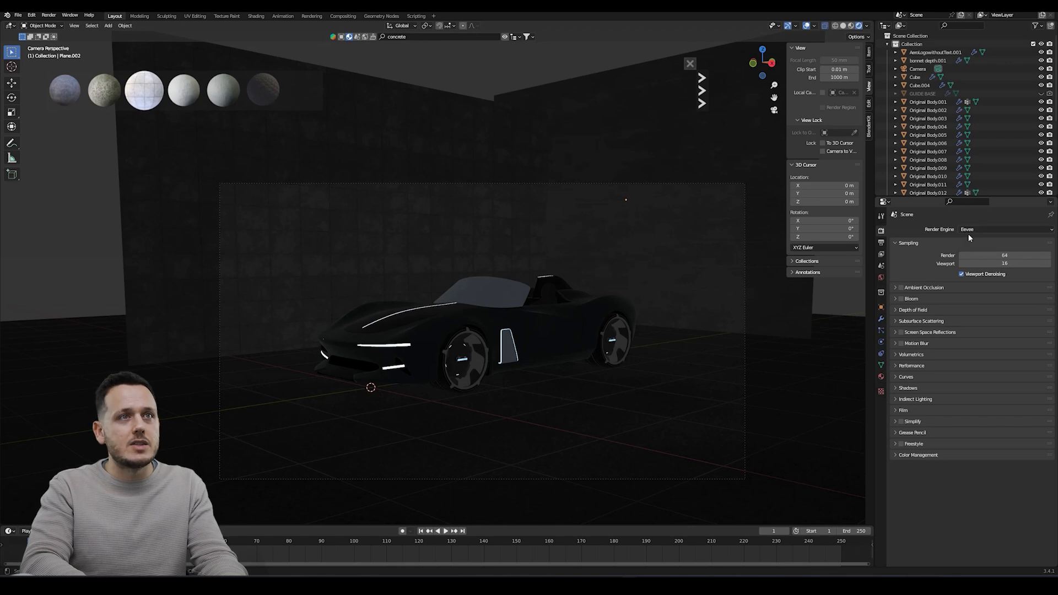
left_click(1003, 230)
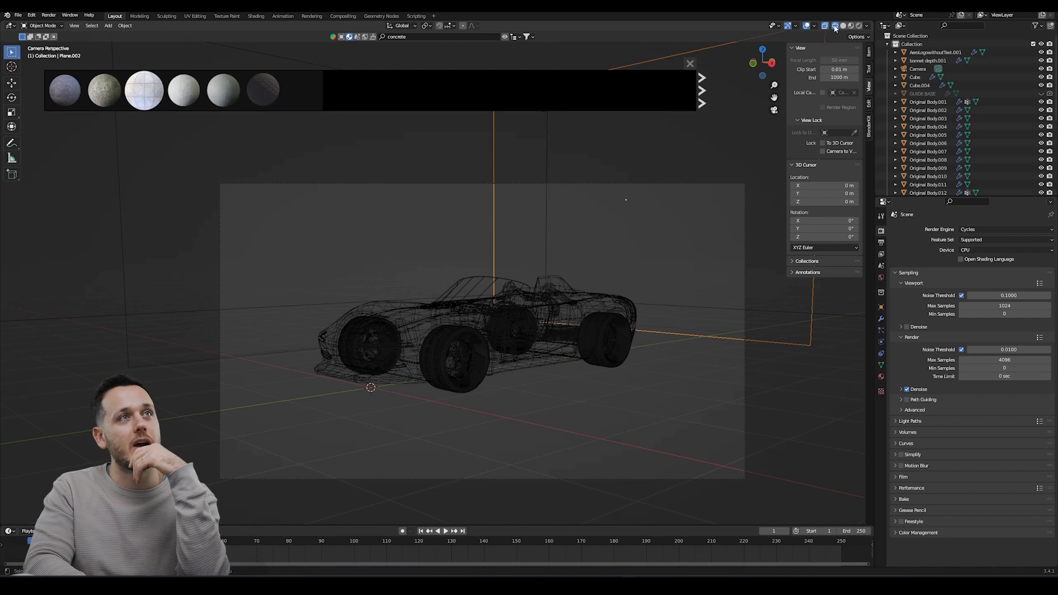
left_click(1005, 251)
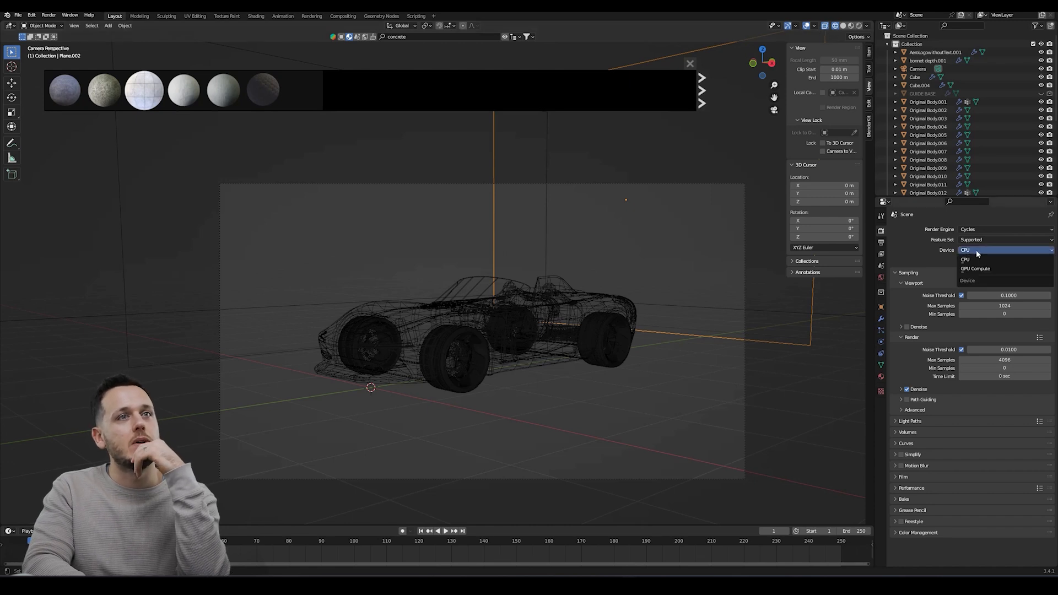
left_click(976, 269)
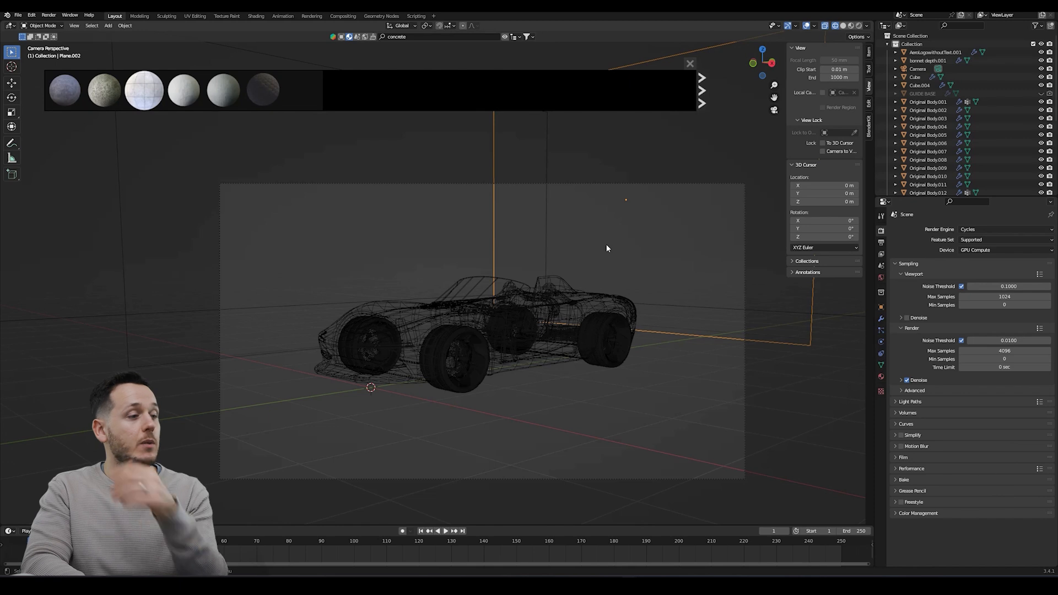
mouse_move(583, 263)
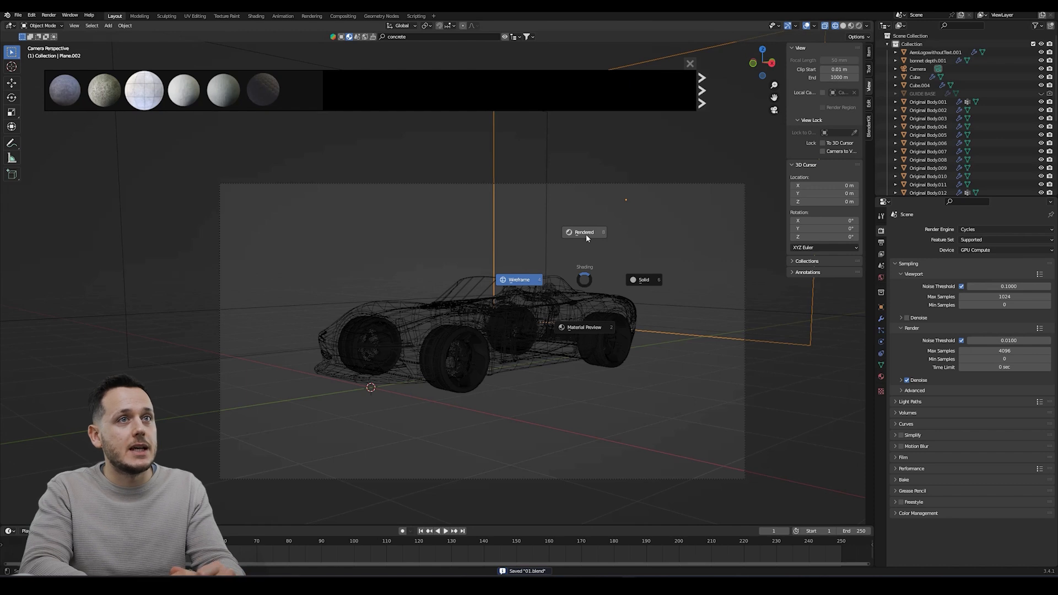
left_click(584, 233)
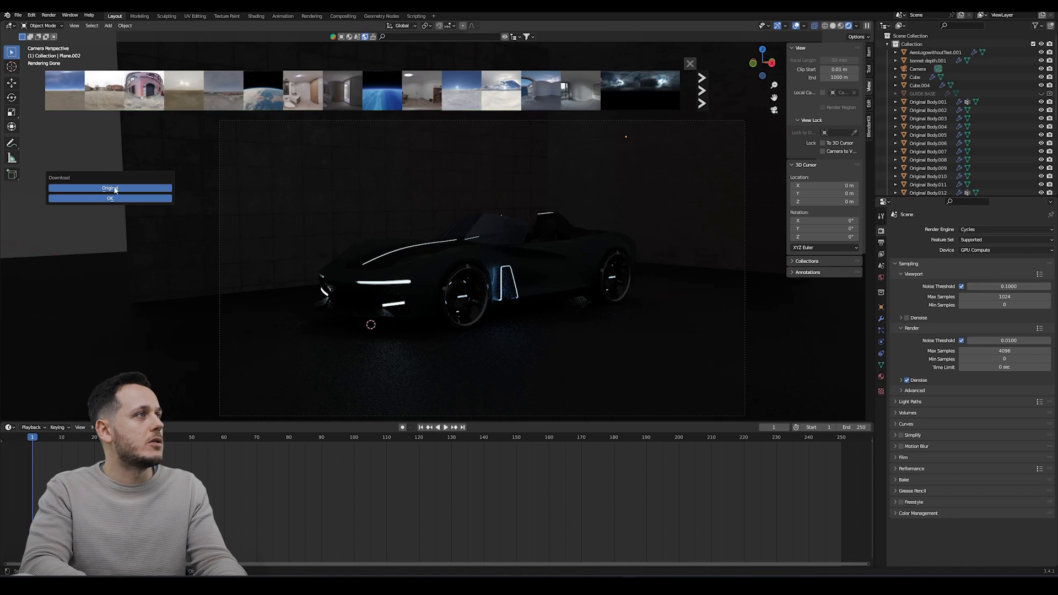
Download the Snowscape With Clouds Skydome HDRI and apply it as the world.
left_click(110, 197)
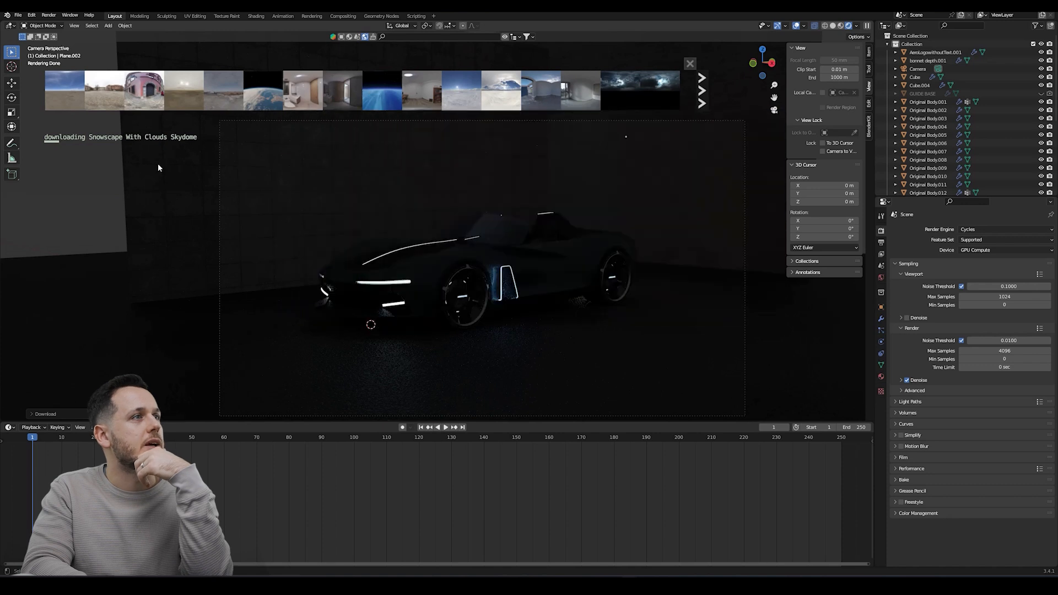
left_click(702, 93)
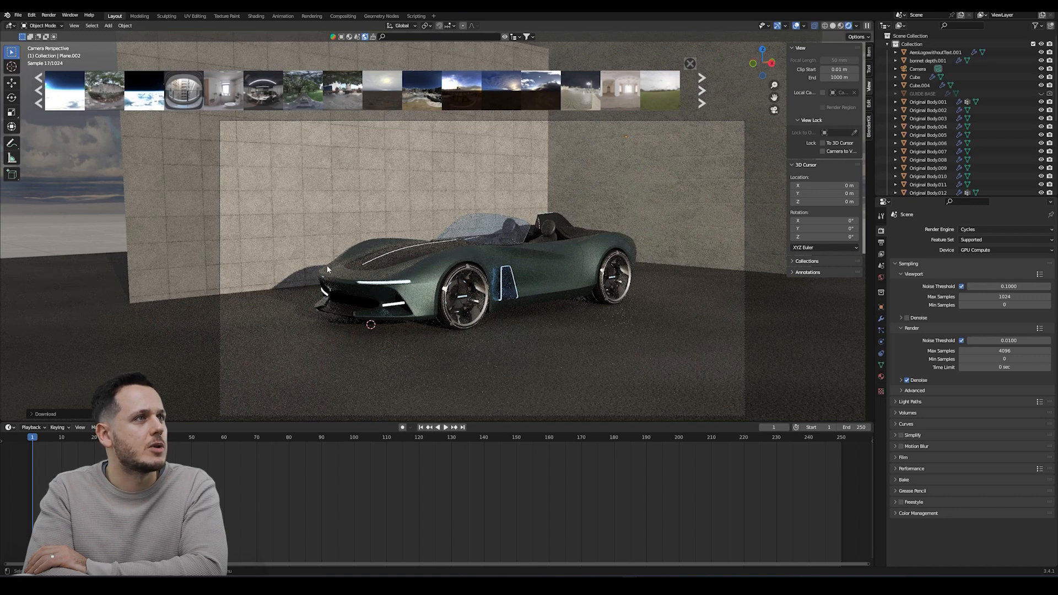
mouse_move(584, 235)
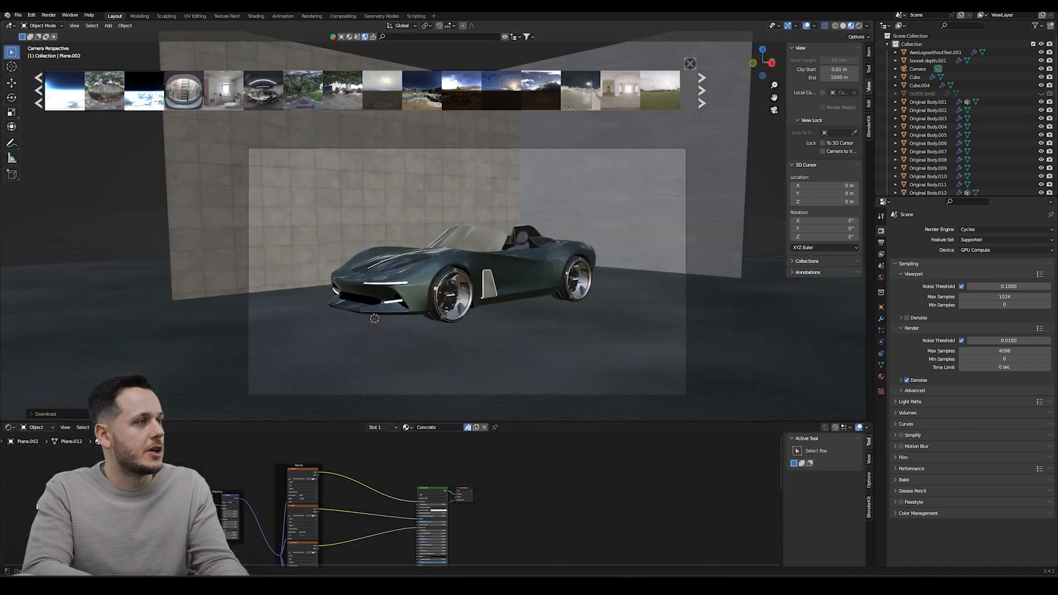
Show the world shader nodes and browse the HDRI folder from the environment texture.
left_click(35, 428)
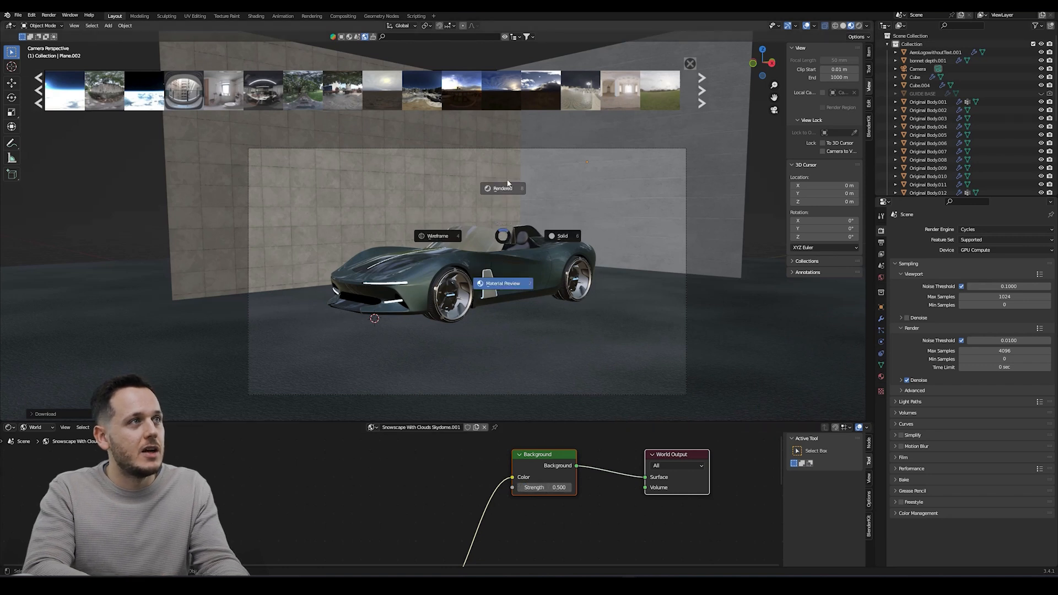
left_click(503, 188)
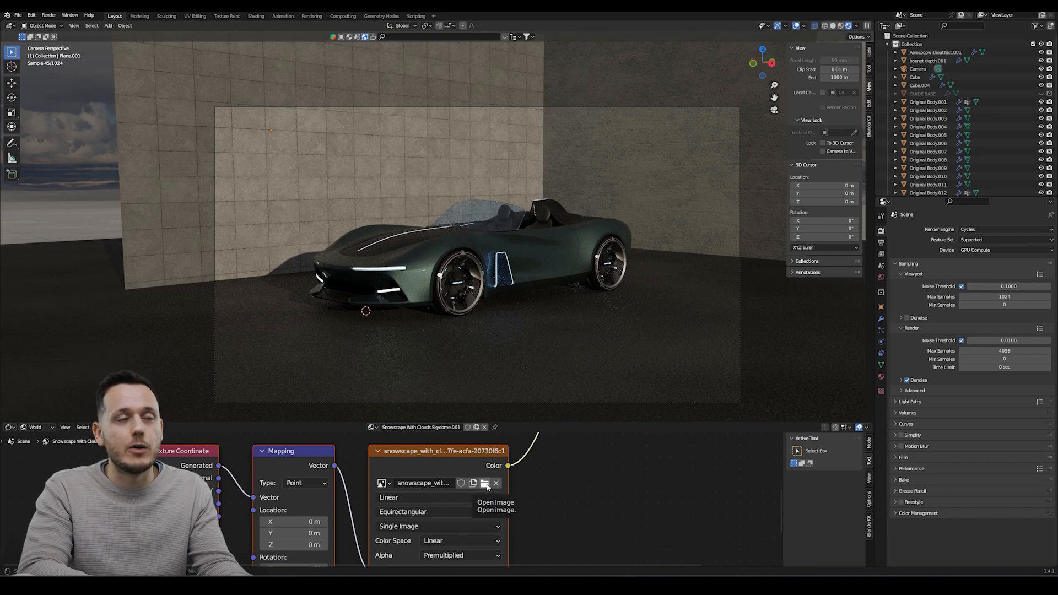
left_click(486, 482)
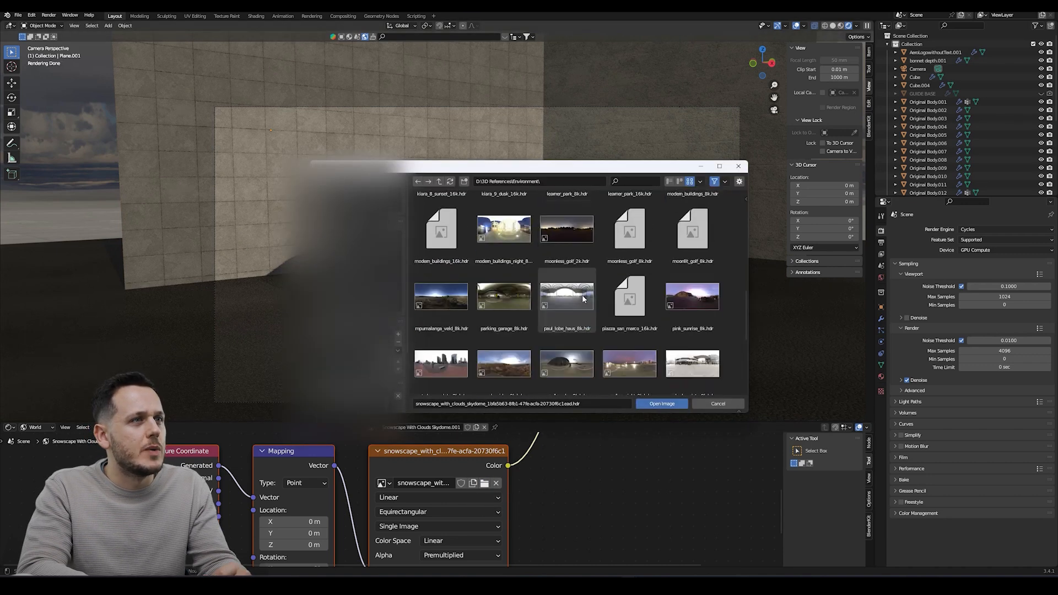
Scroll the HDRI image browser, close it and add a cylinder to the scene.
scroll("down", 3)
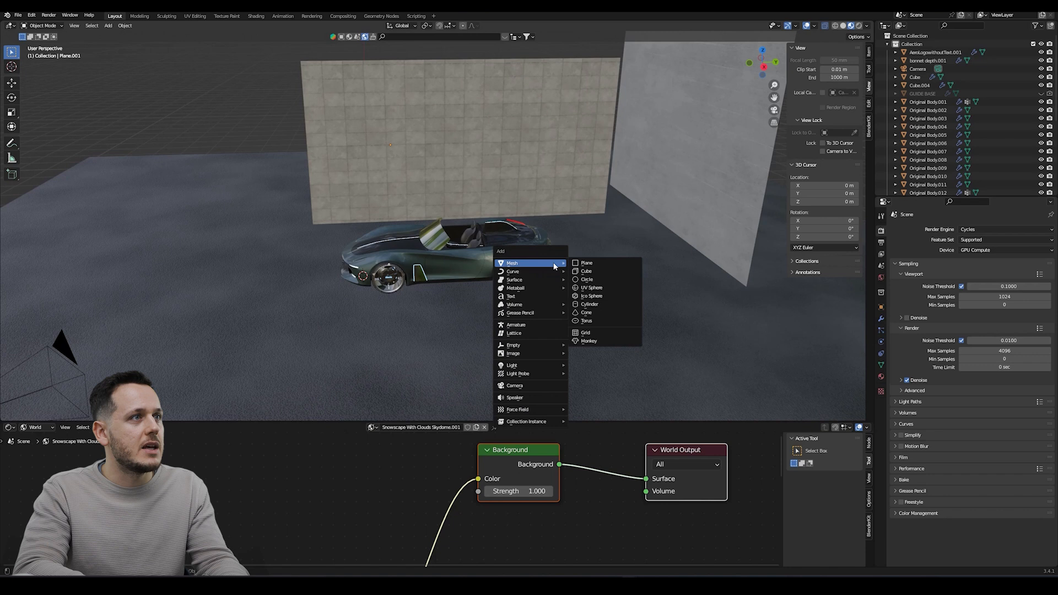
left_click(588, 304)
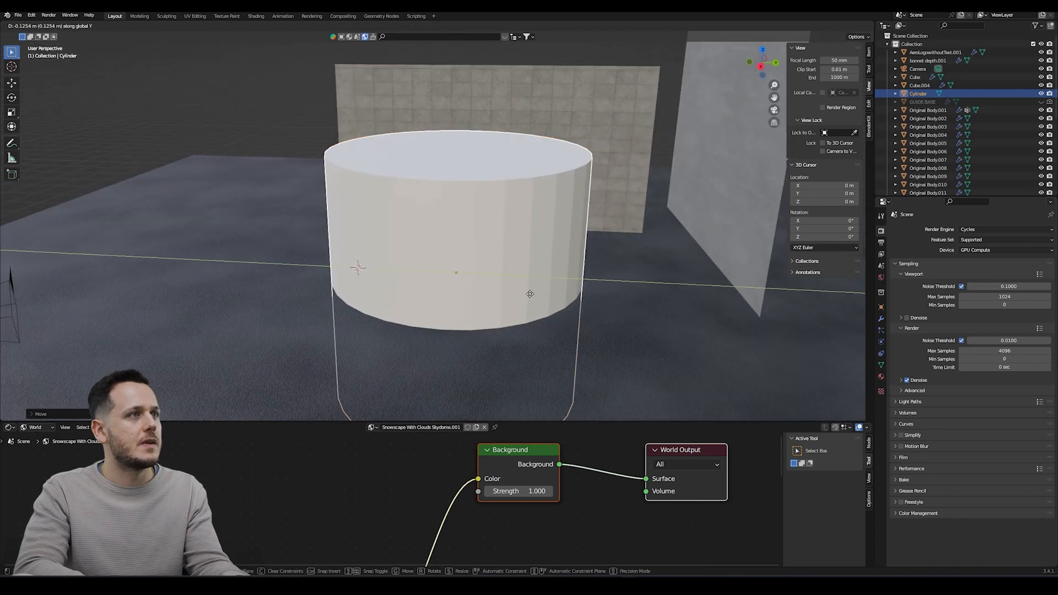
Trim the cylinder to a thin middle band by deleting the faces outside it.
key("Tab")
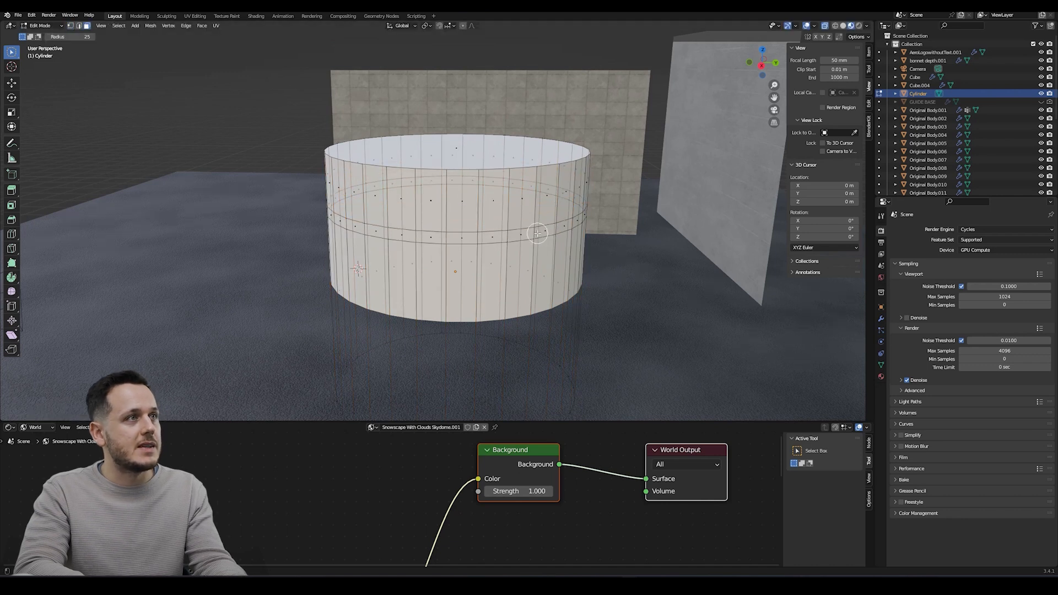
left_click(521, 236)
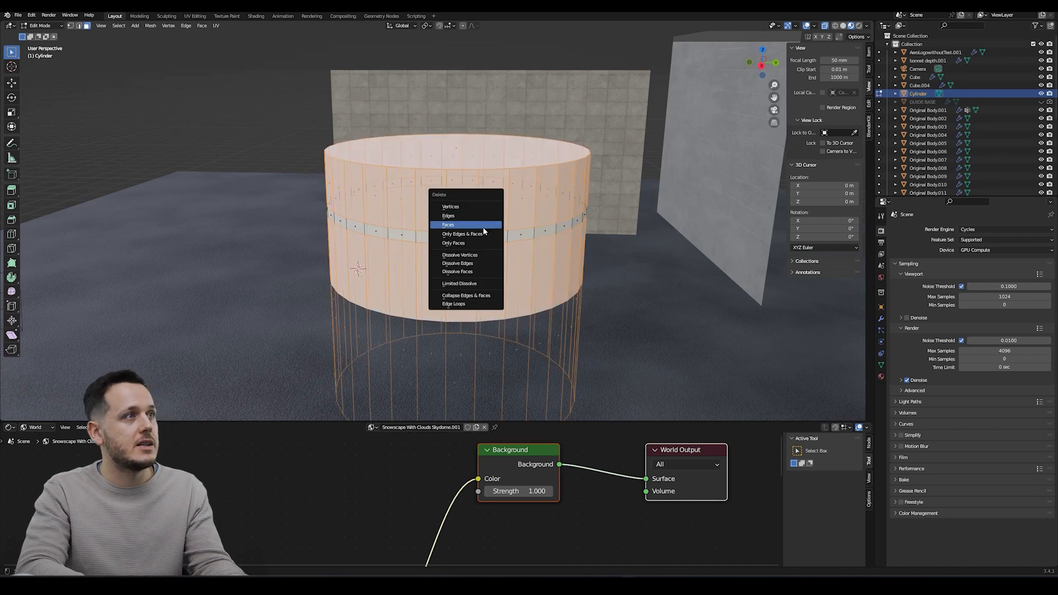
left_click(447, 224)
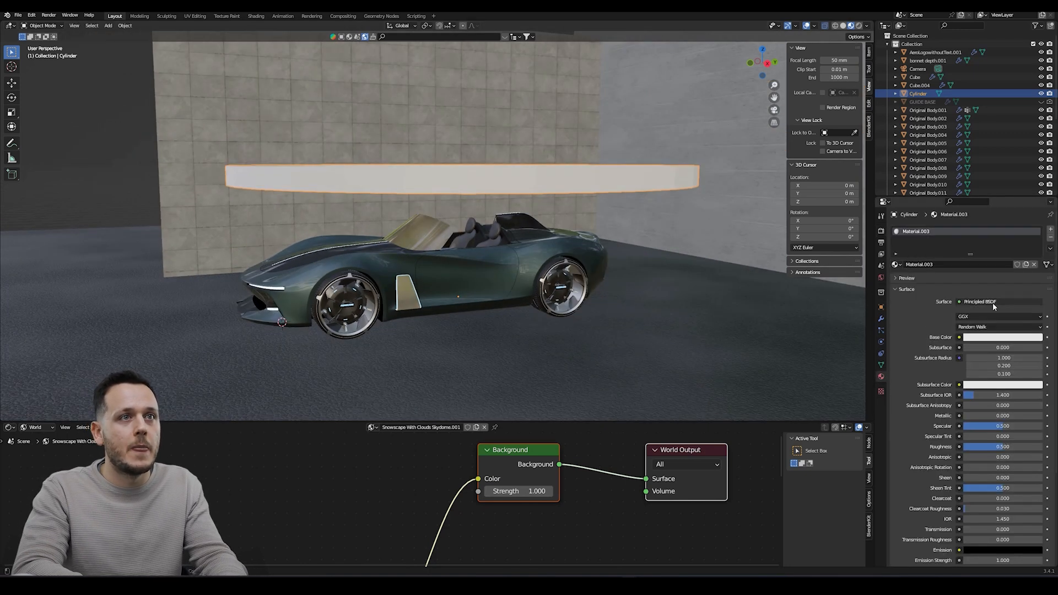
Make the ring material an Emission surface at strength 14.8 and preview in Rendered shading.
left_click(1000, 302)
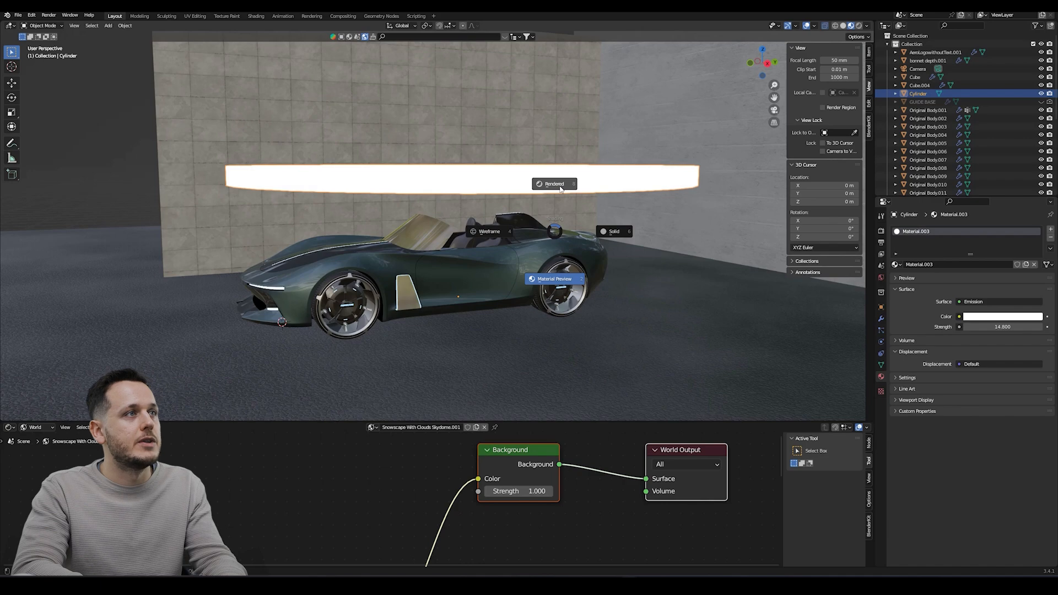
left_click(554, 184)
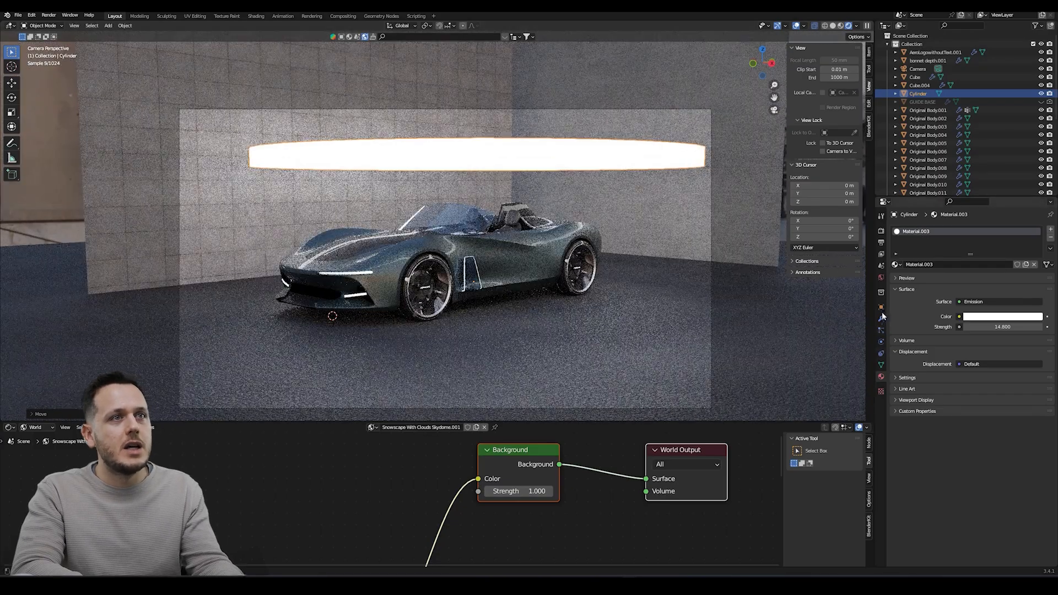
Hide the ring from camera rays in Ray Visibility while it keeps lighting the car.
left_click(879, 292)
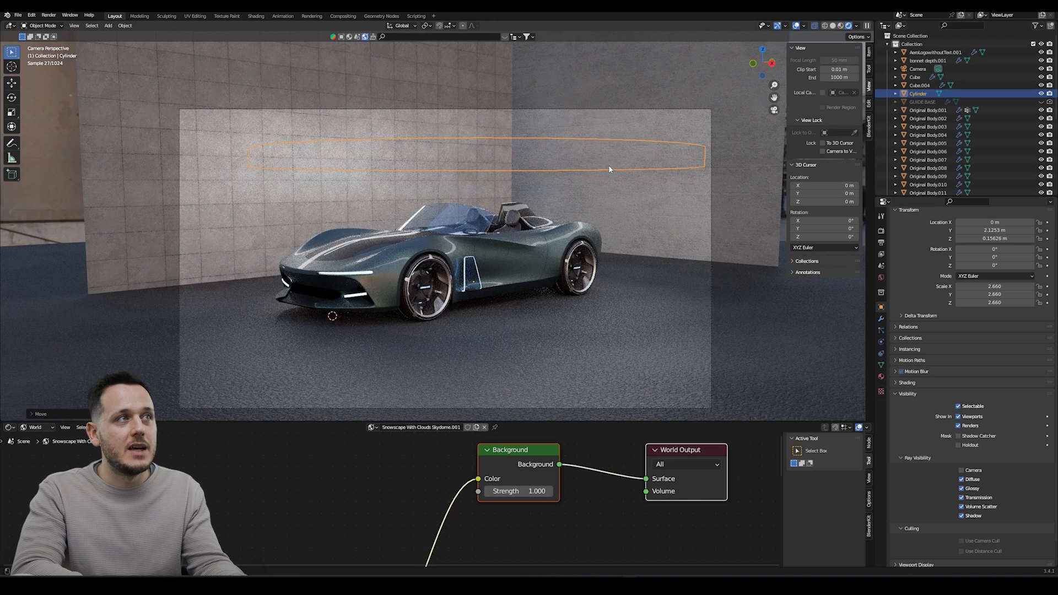
mouse_move(522, 229)
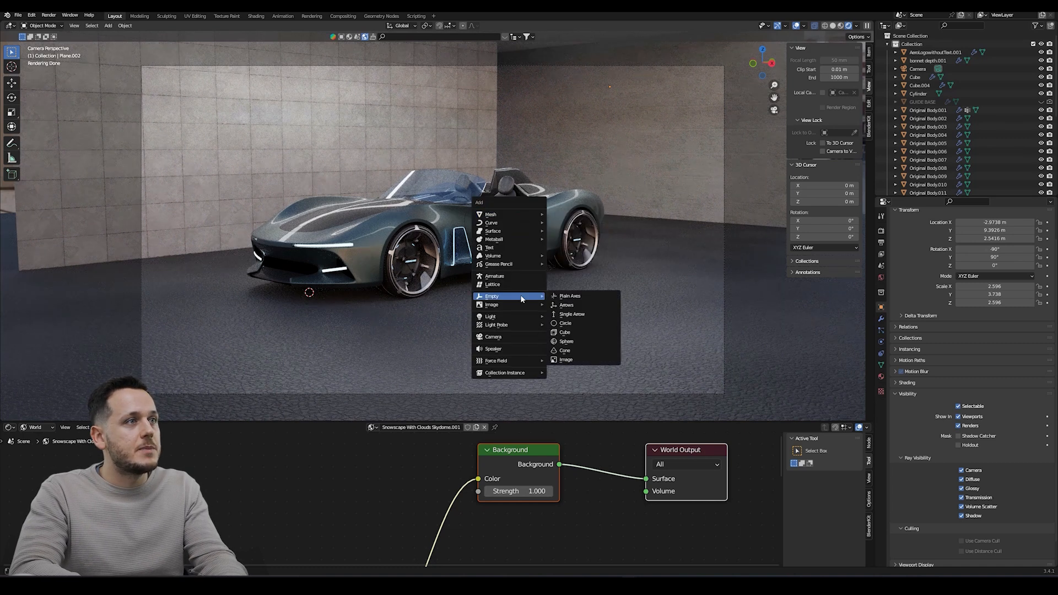
Add an empty near the car and enable camera depth of field focused on it, F-stop 1.4.
left_click(569, 297)
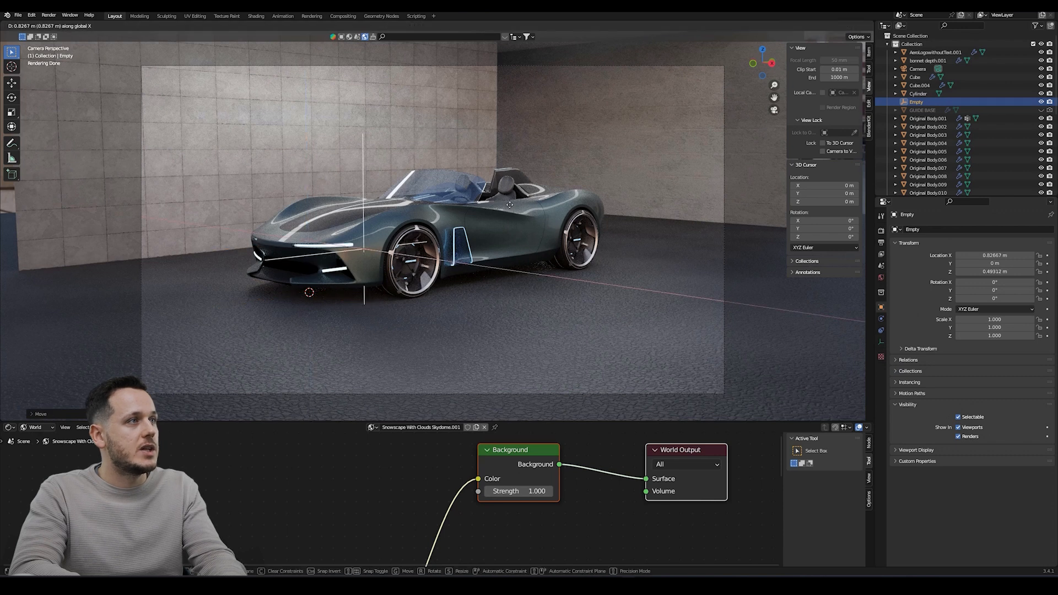
left_click(509, 205)
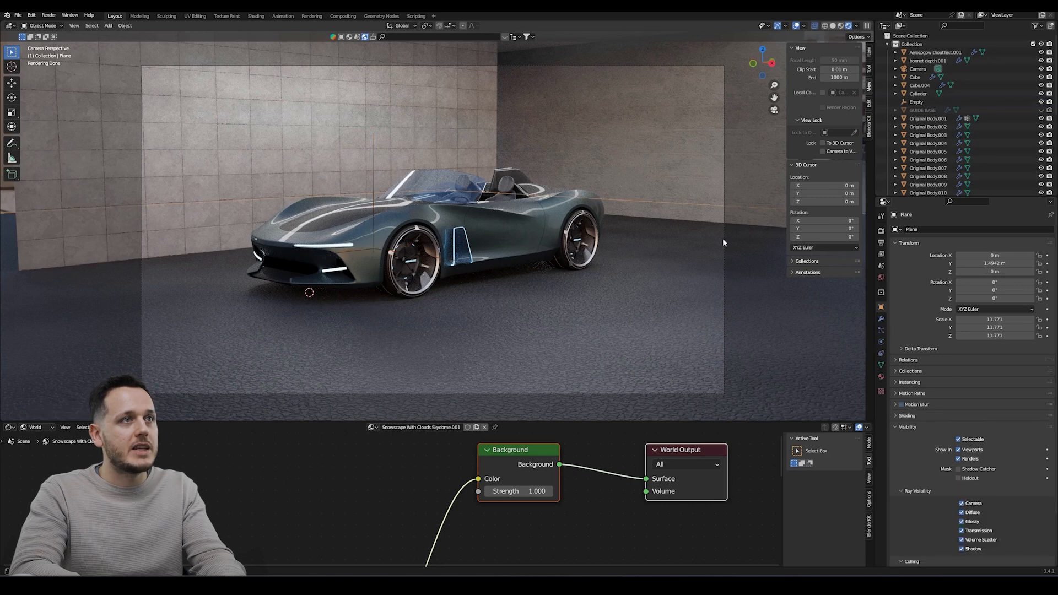
left_click(918, 69)
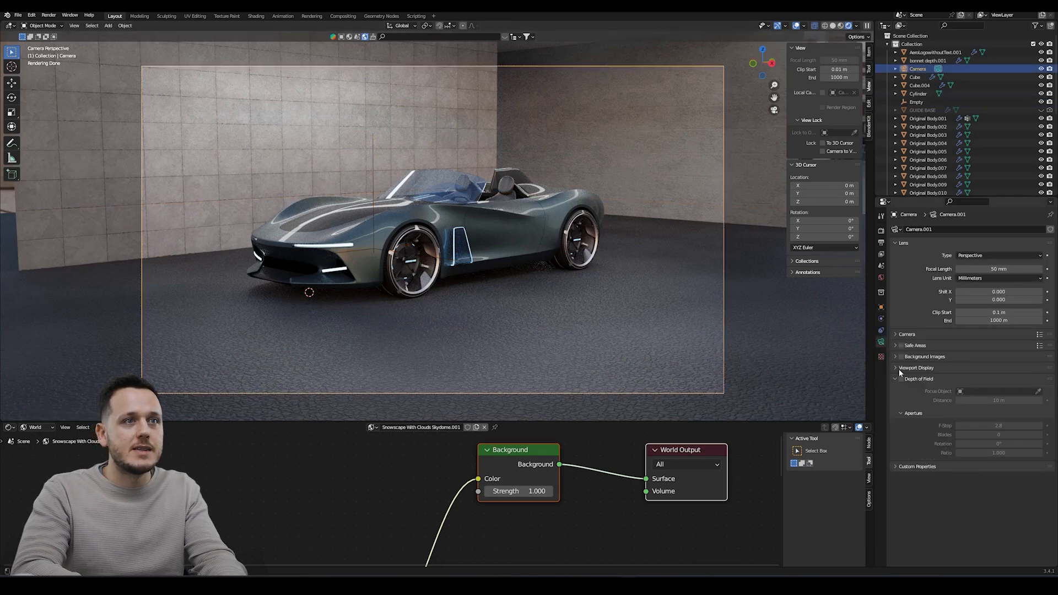
left_click(901, 378)
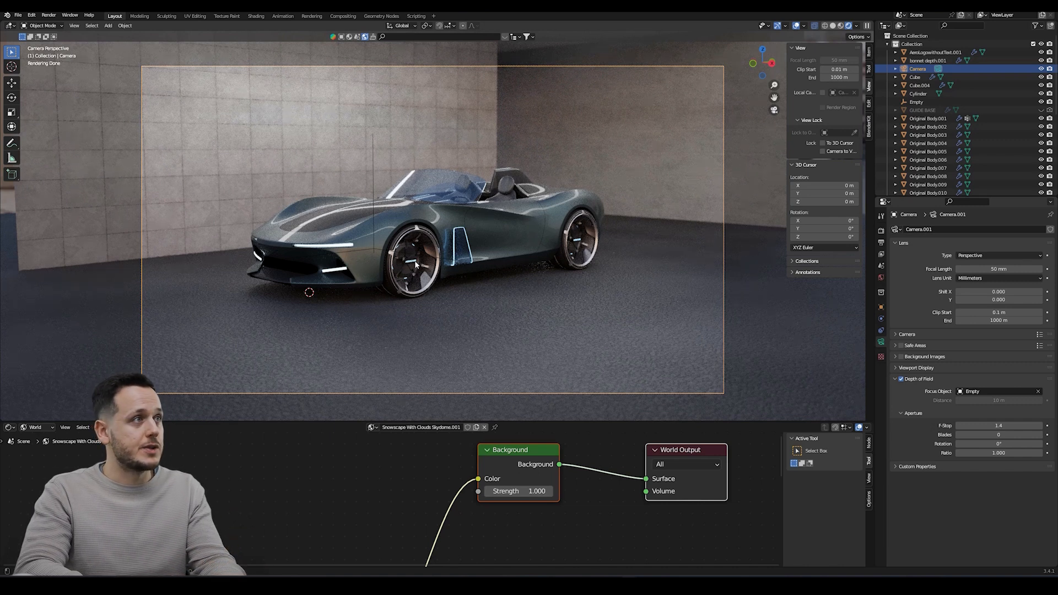
mouse_move(495, 230)
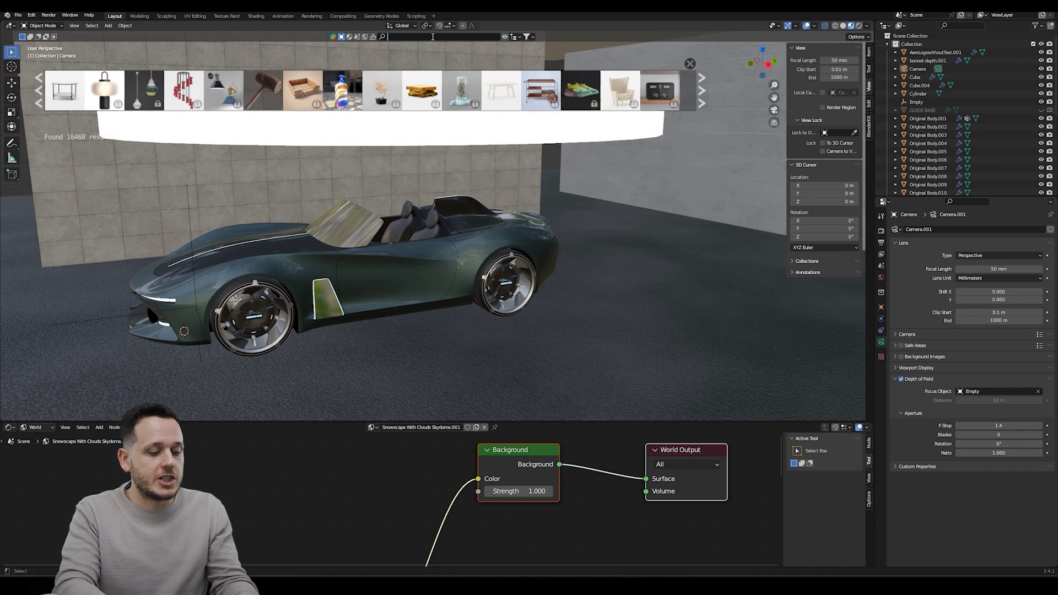
Bring a BlenderKit shelf asset into the scene and select it in the Outliner.
type("shell")
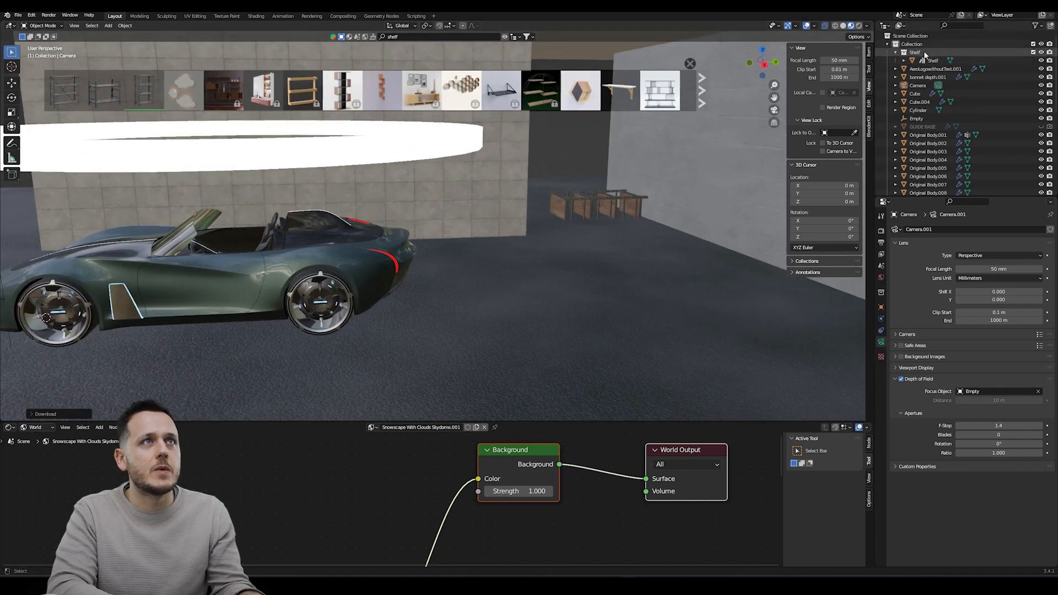
left_click(933, 59)
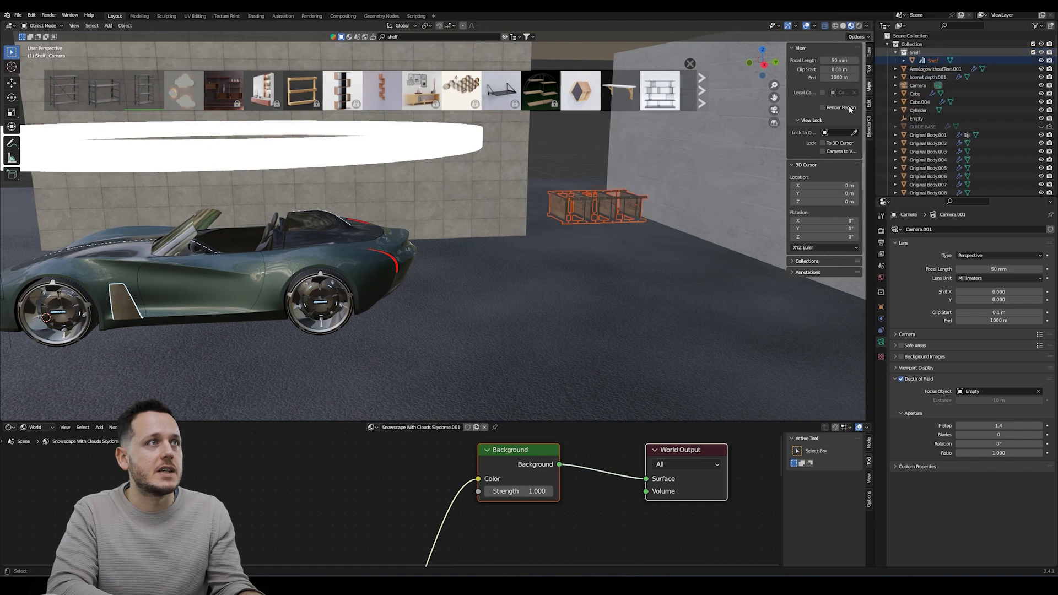